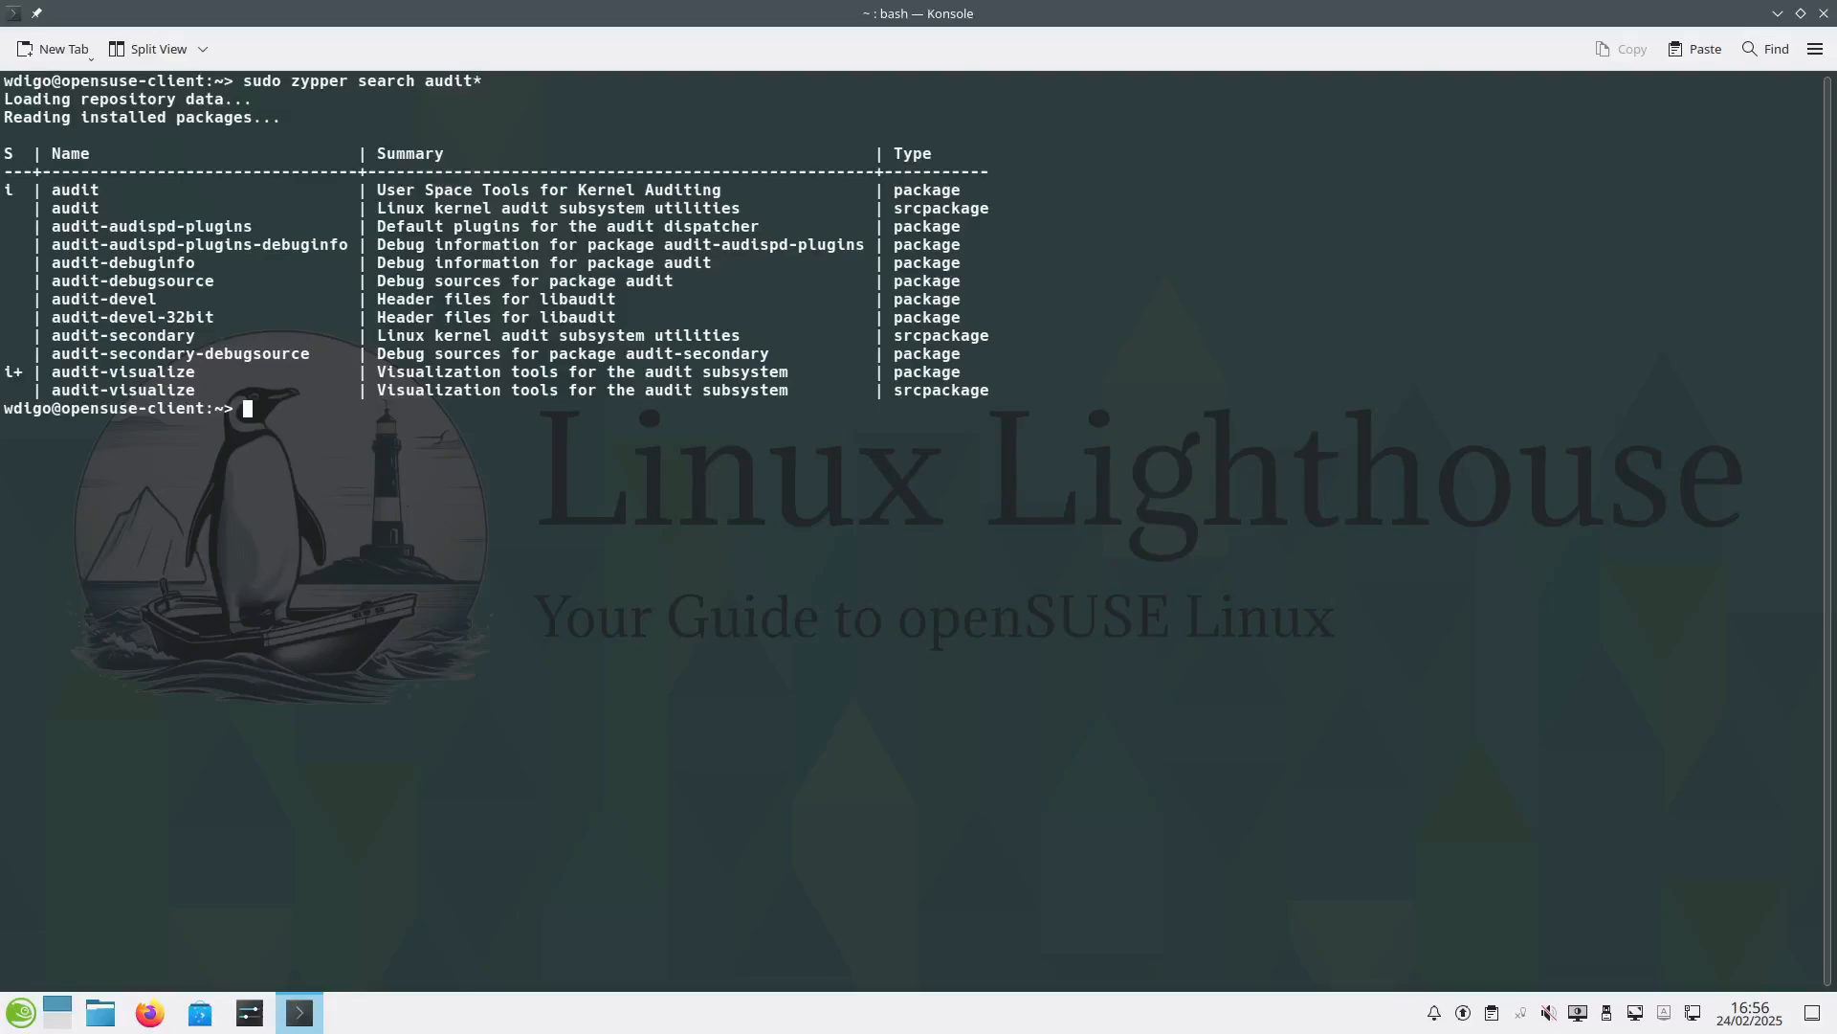
Install the audit package with recommends, then enable and start auditd.
type("sudo zypper install --details --recommends audit")
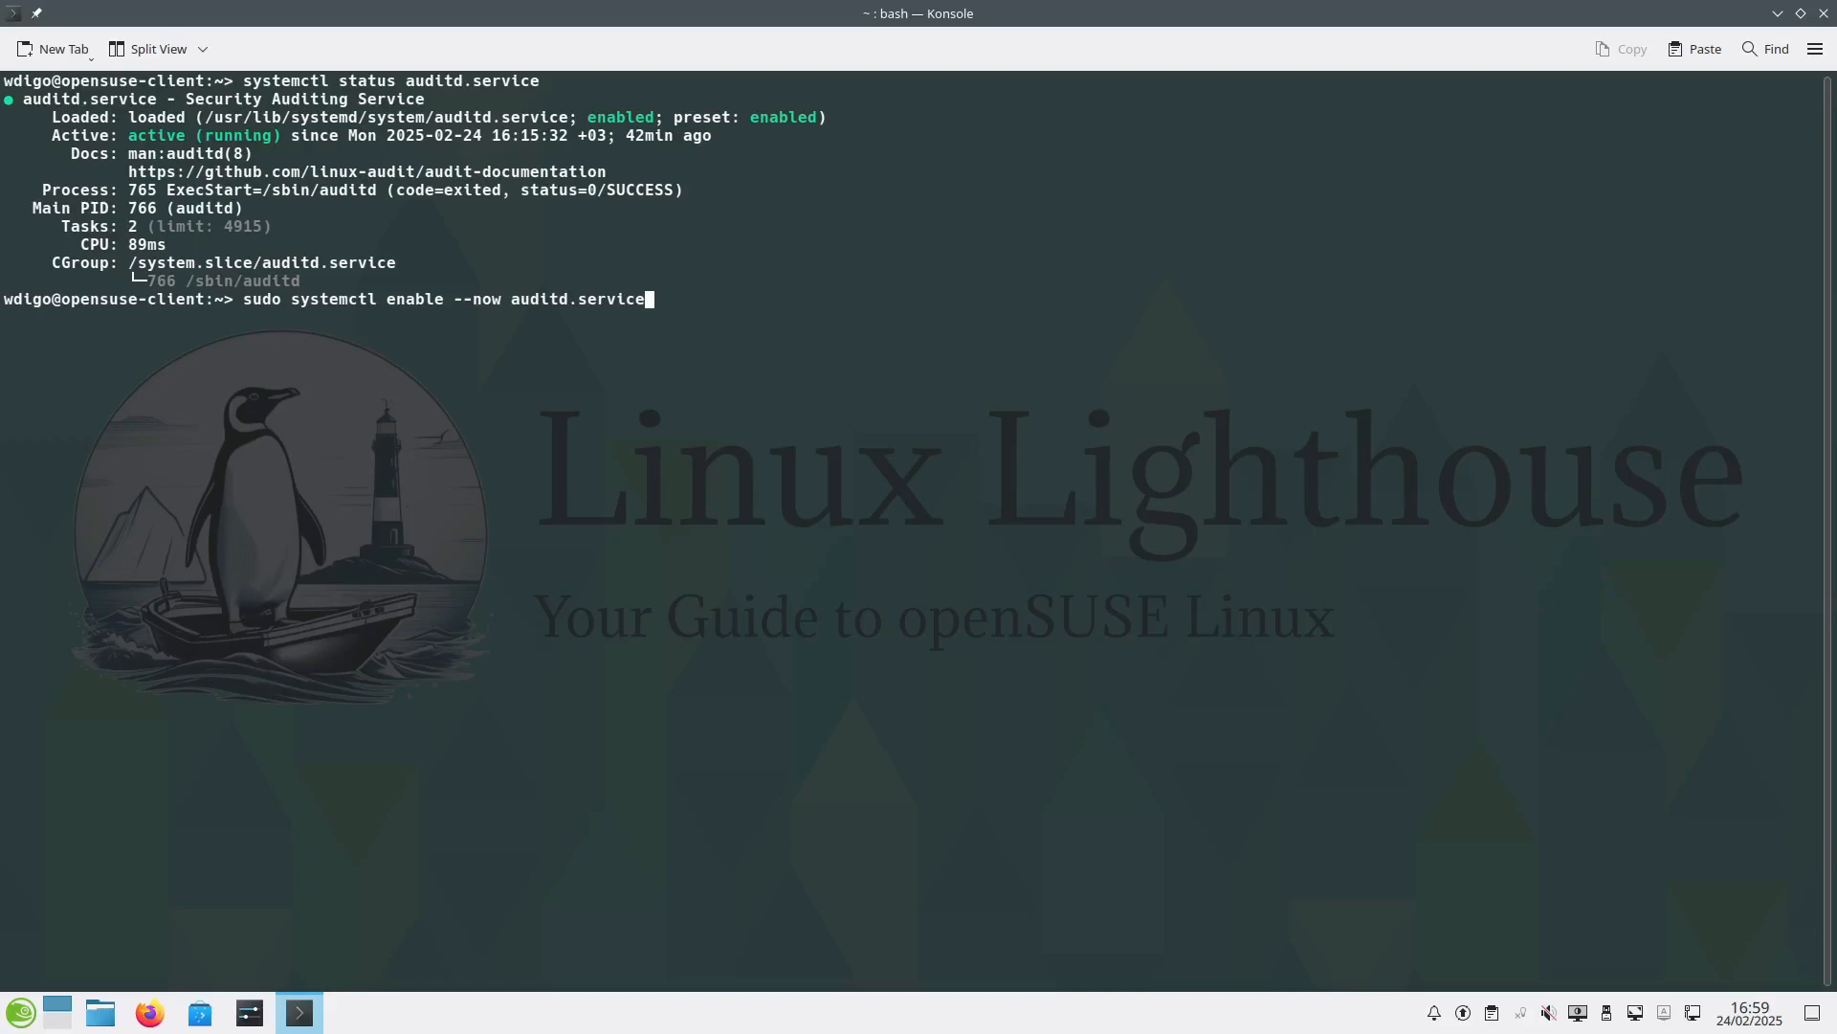
key("Return")
type("sudo auditctl -l")
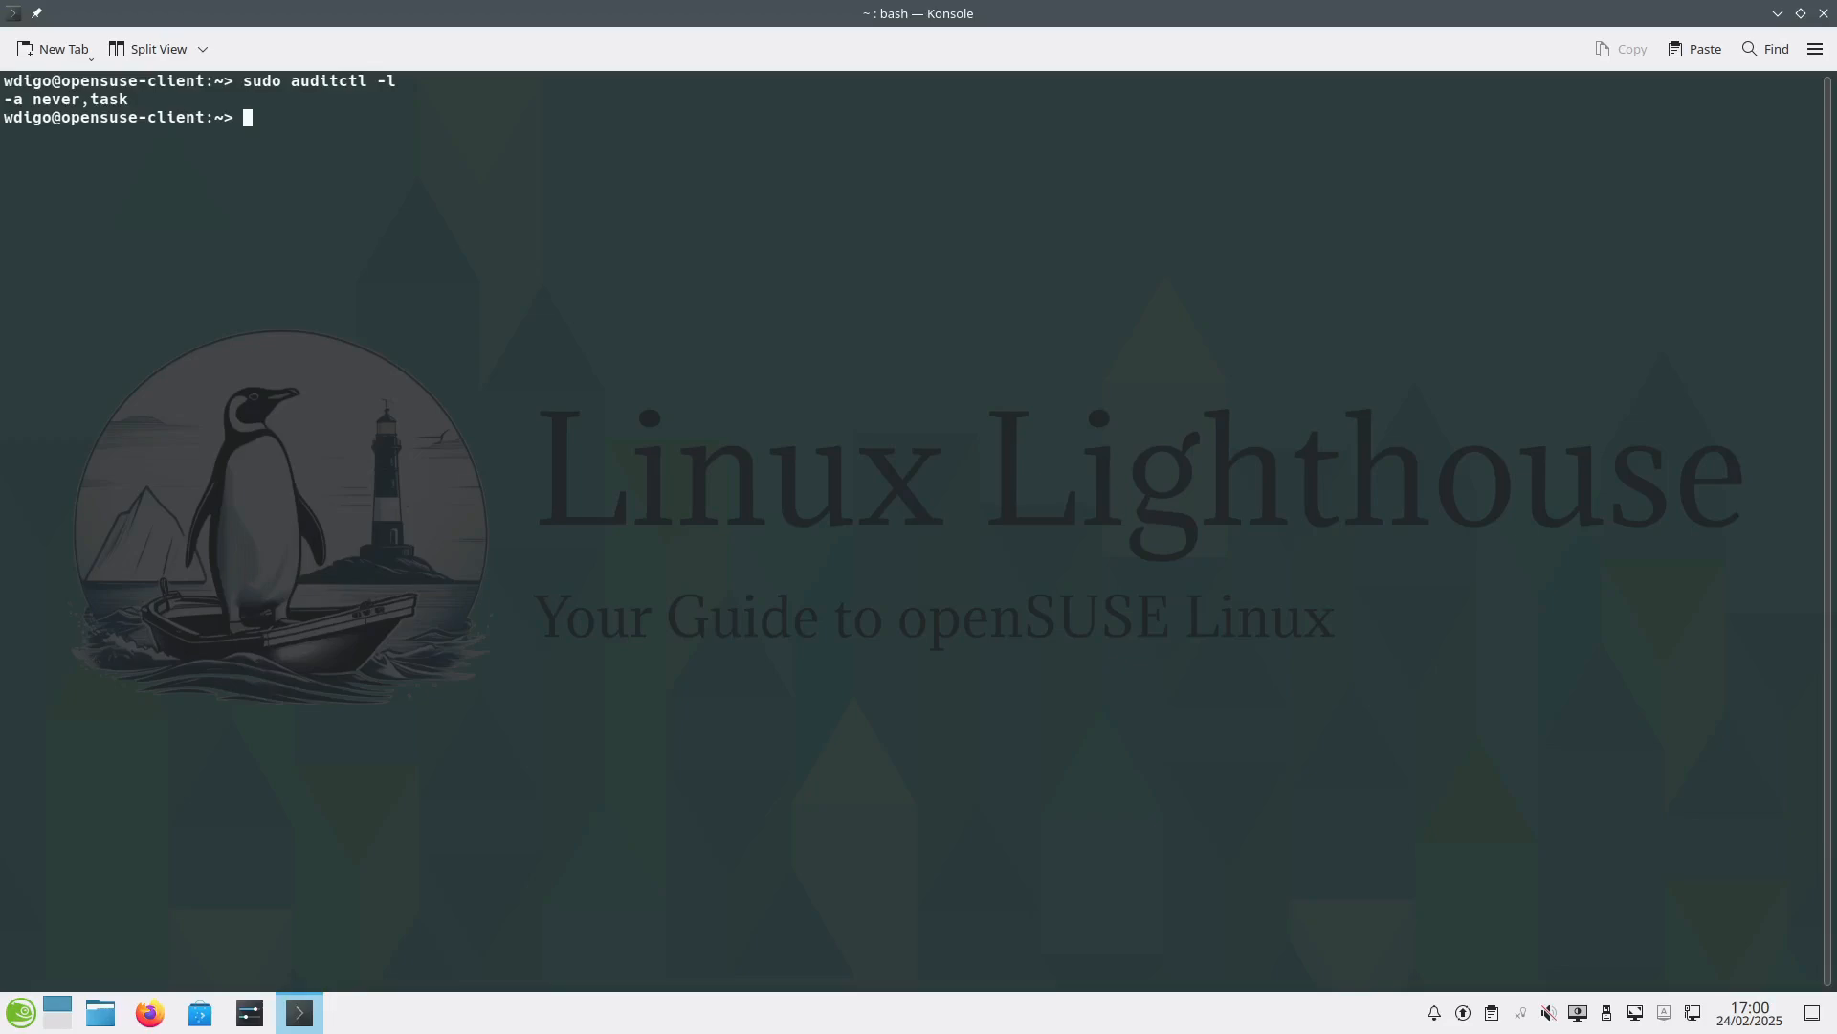
View /etc/audit/auditd.conf with bat, then open a root shell with sudo -i.
type("sudo bat /etc/audit/auditd.conf")
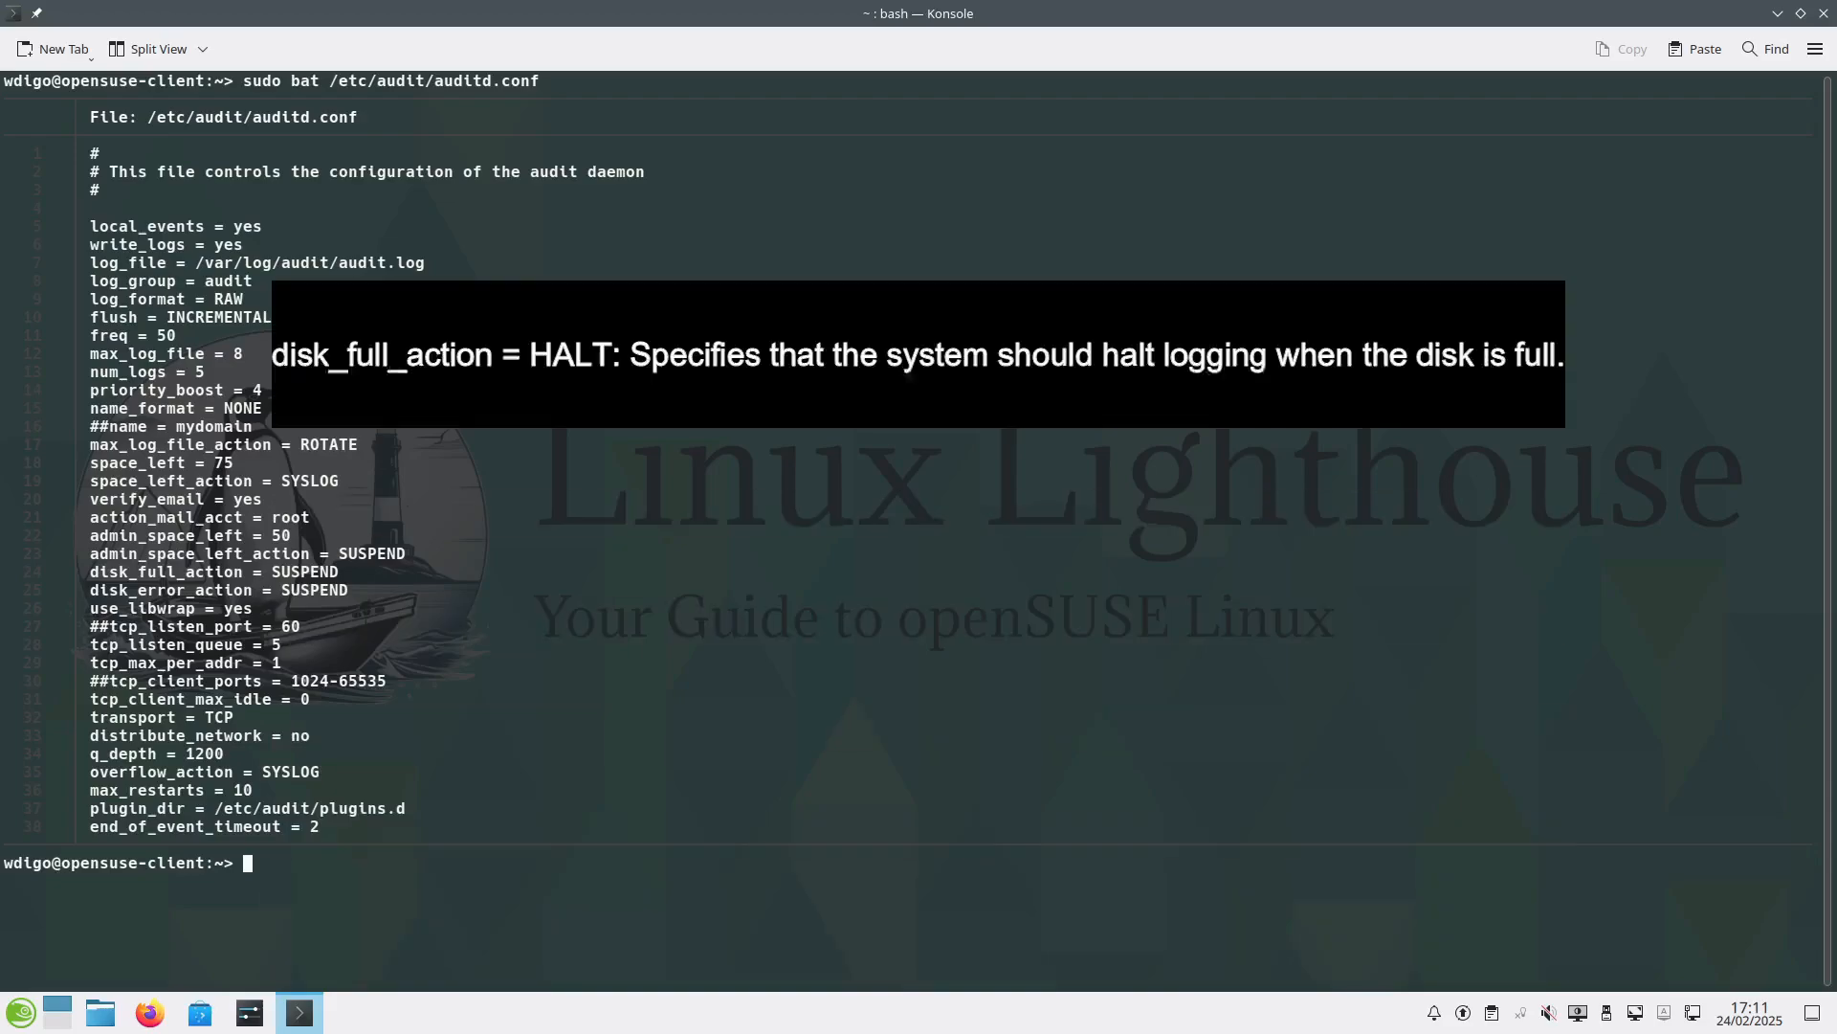
type("sudo -i")
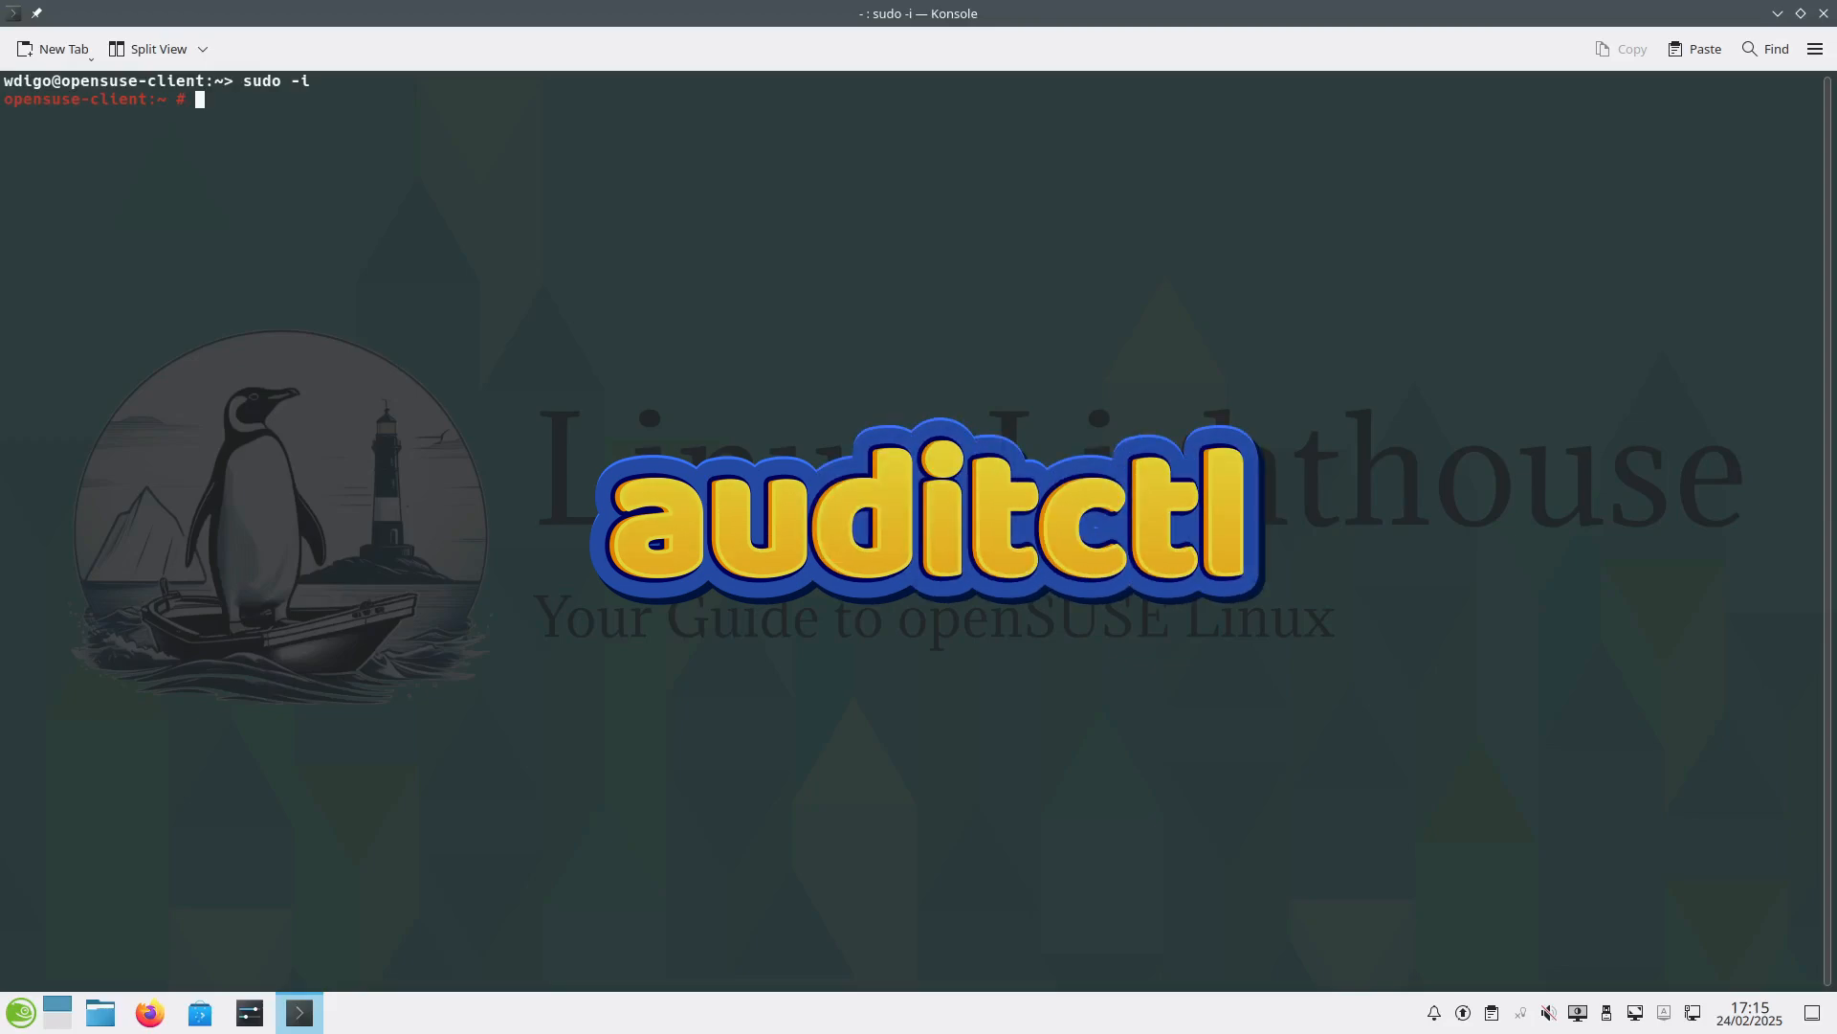
Clear the terminal screen before adding the passwd_access watch rule.
key("Return")
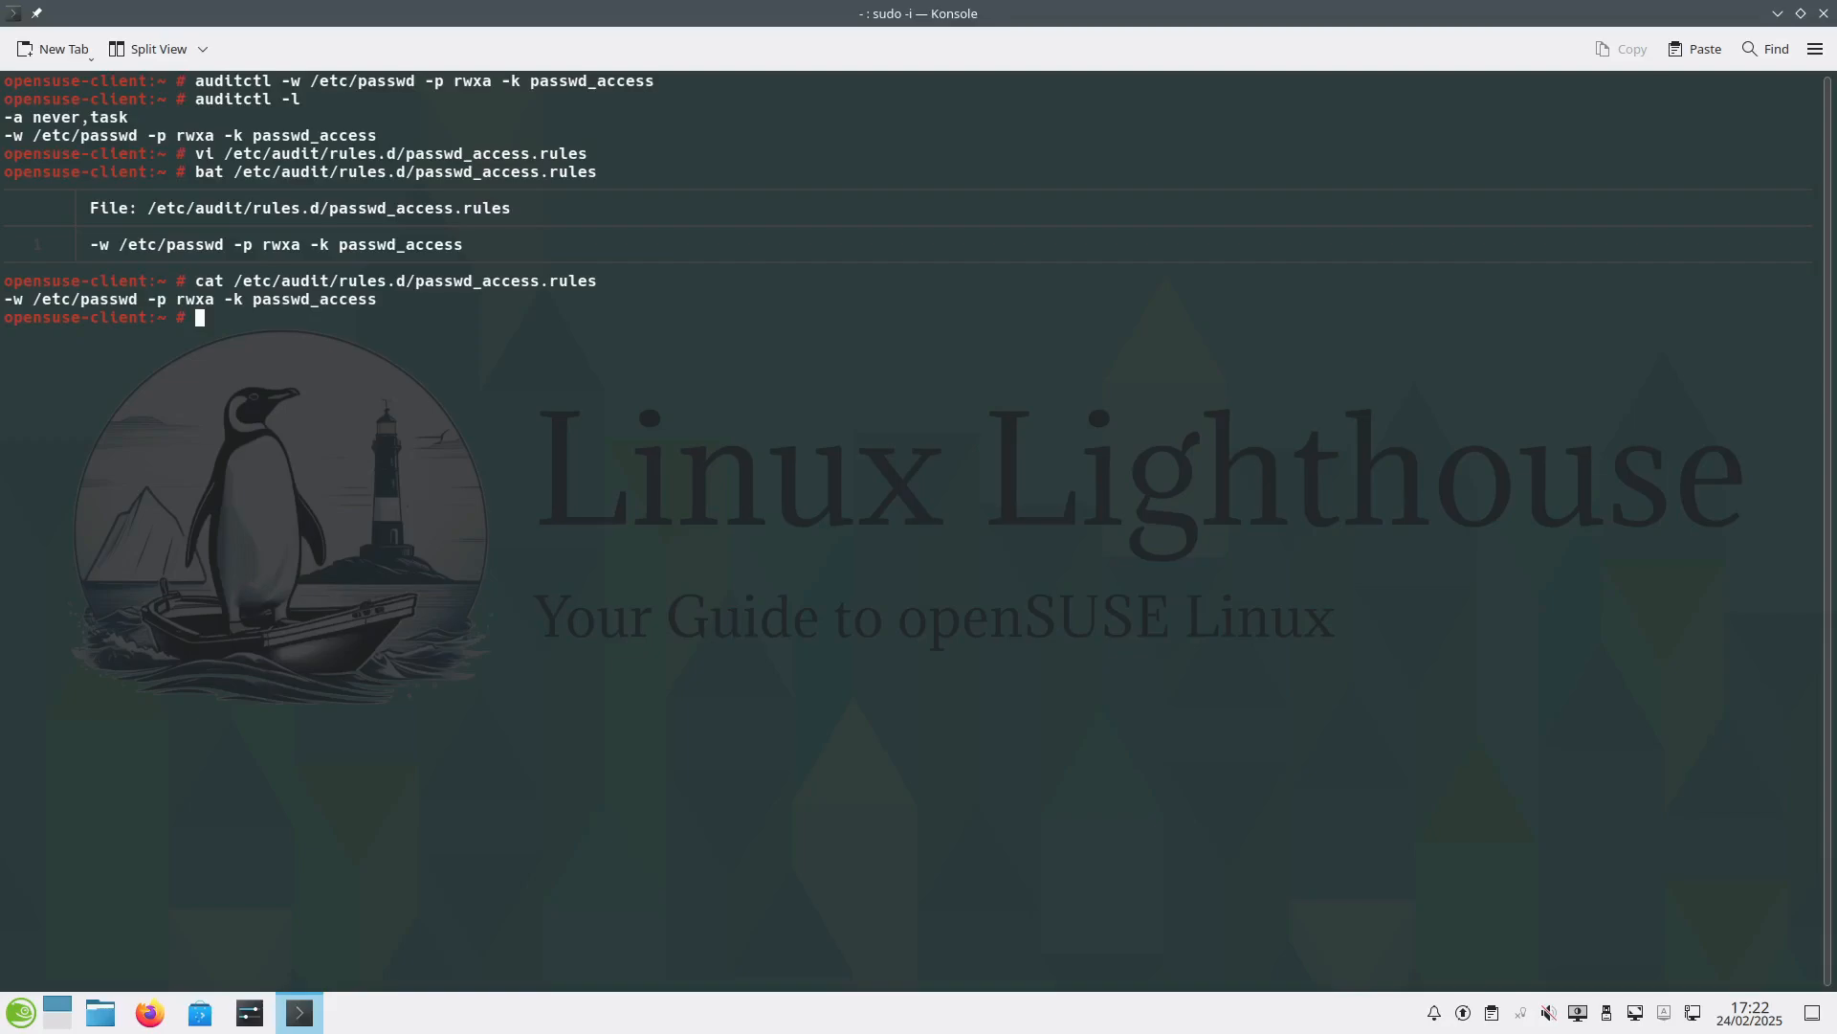
mouse_move(572, 532)
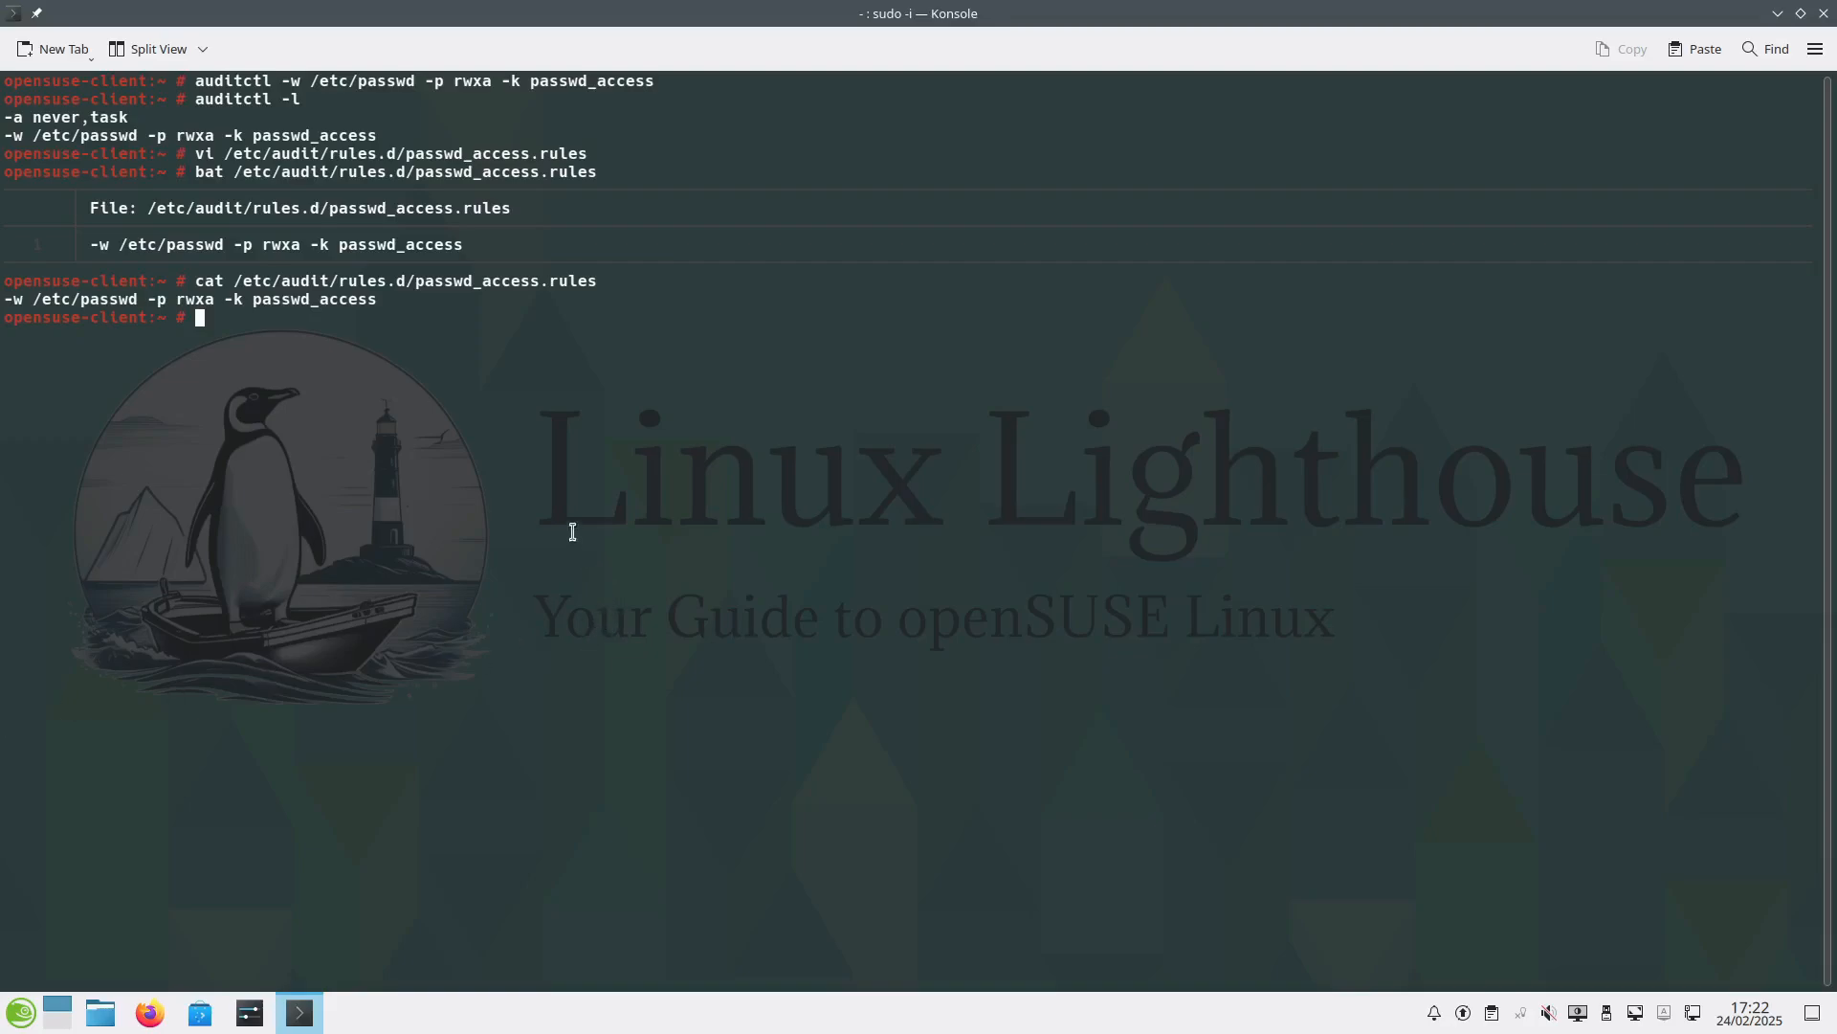
mouse_move(284, 80)
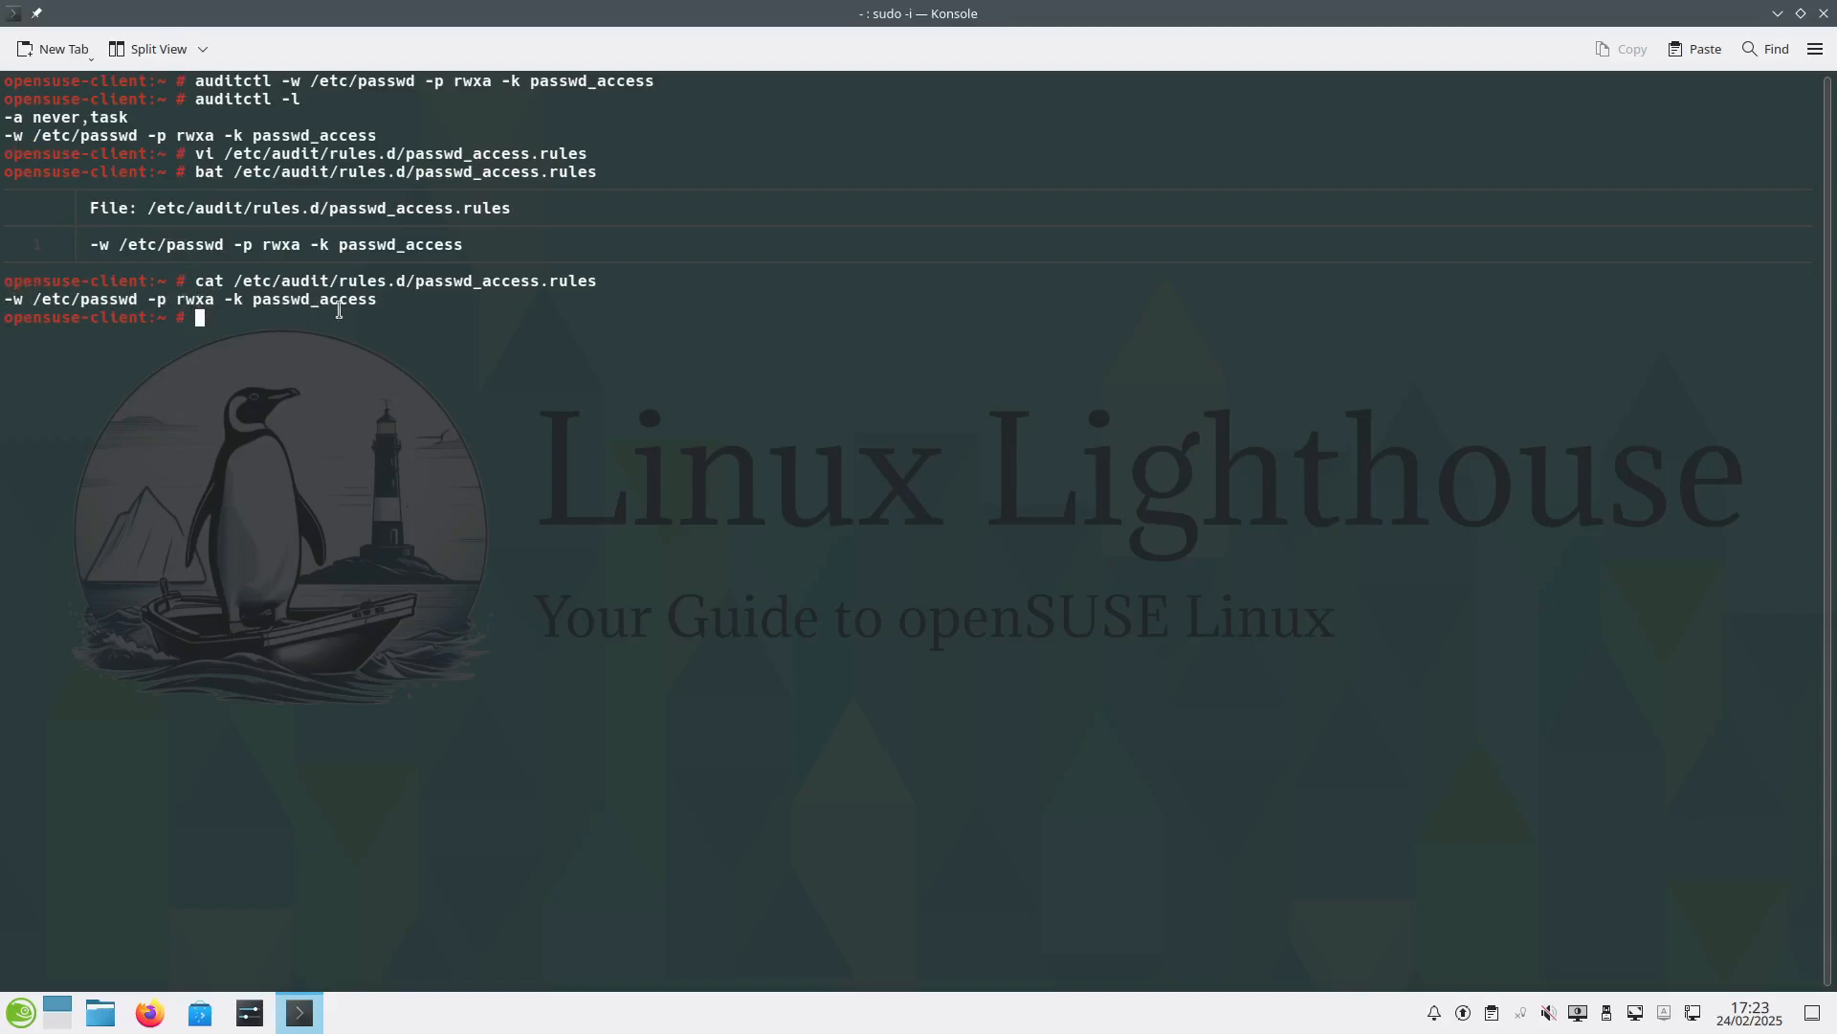
Open a second terminal session for restarting auditd and checking audit.rules.
left_click(51, 48)
type("systemctl restart auditd.service")
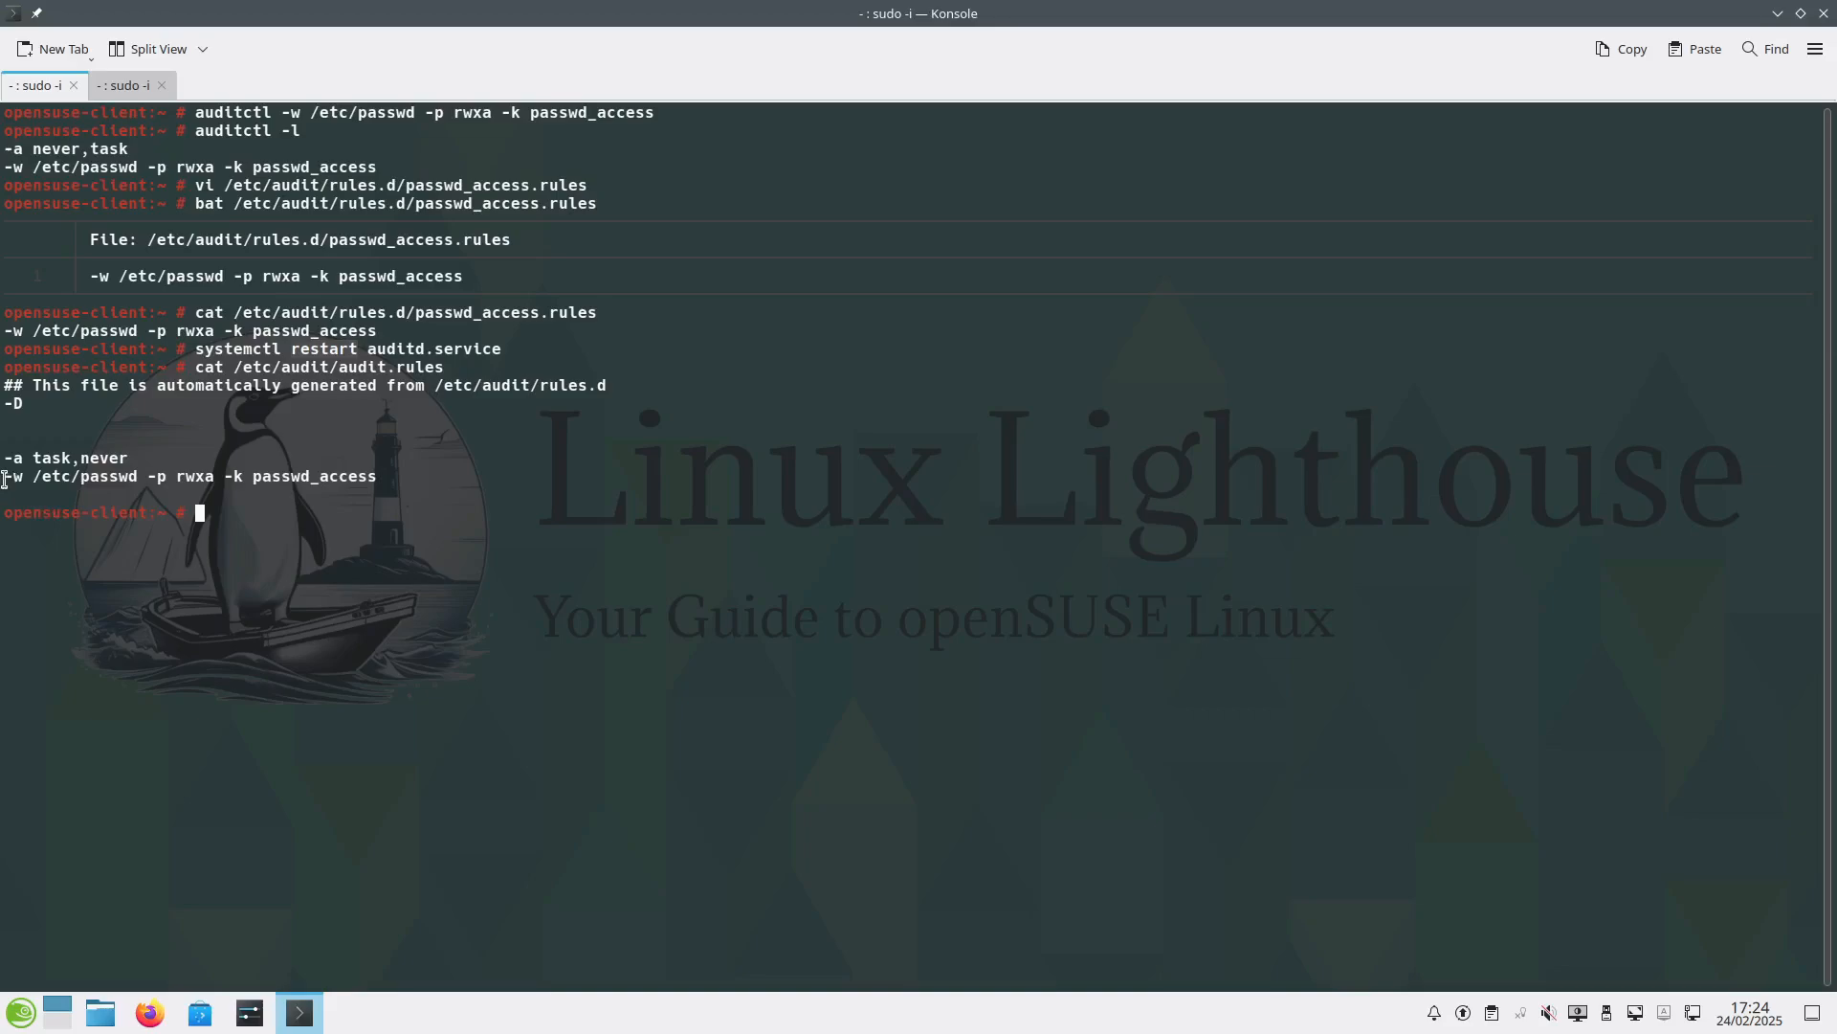
mouse_move(136, 450)
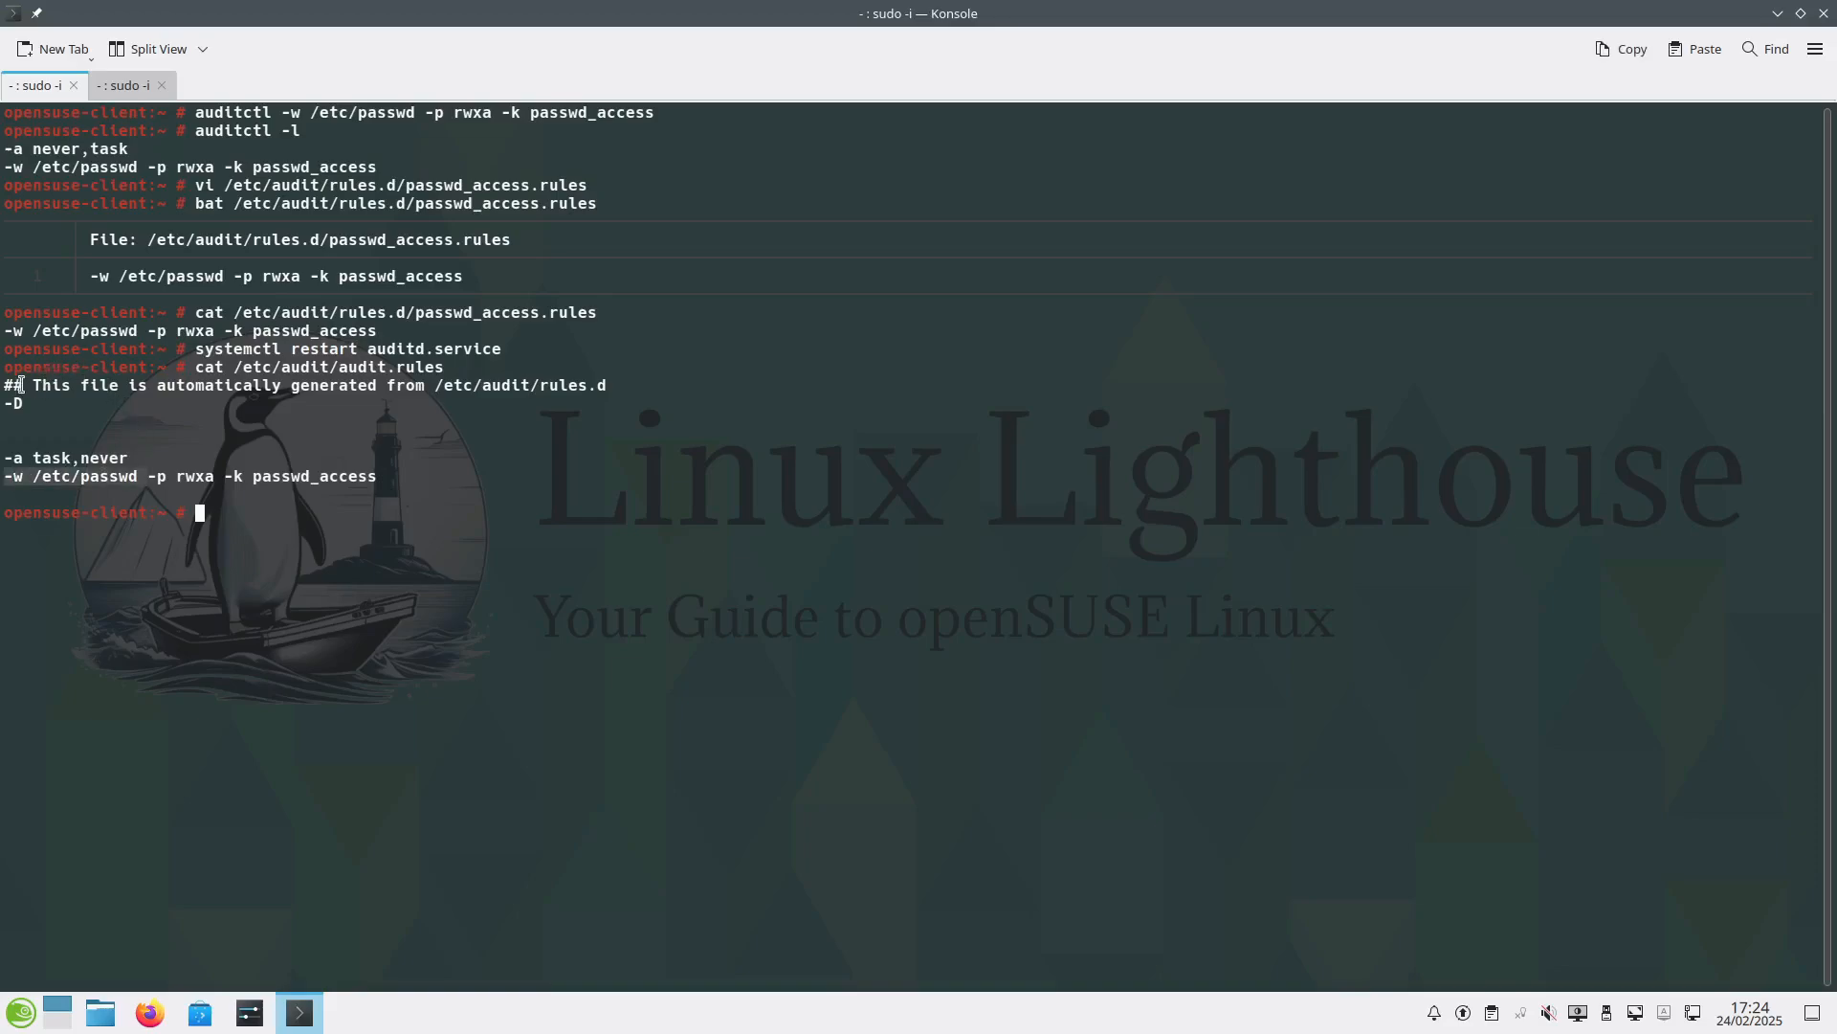
mouse_move(166, 403)
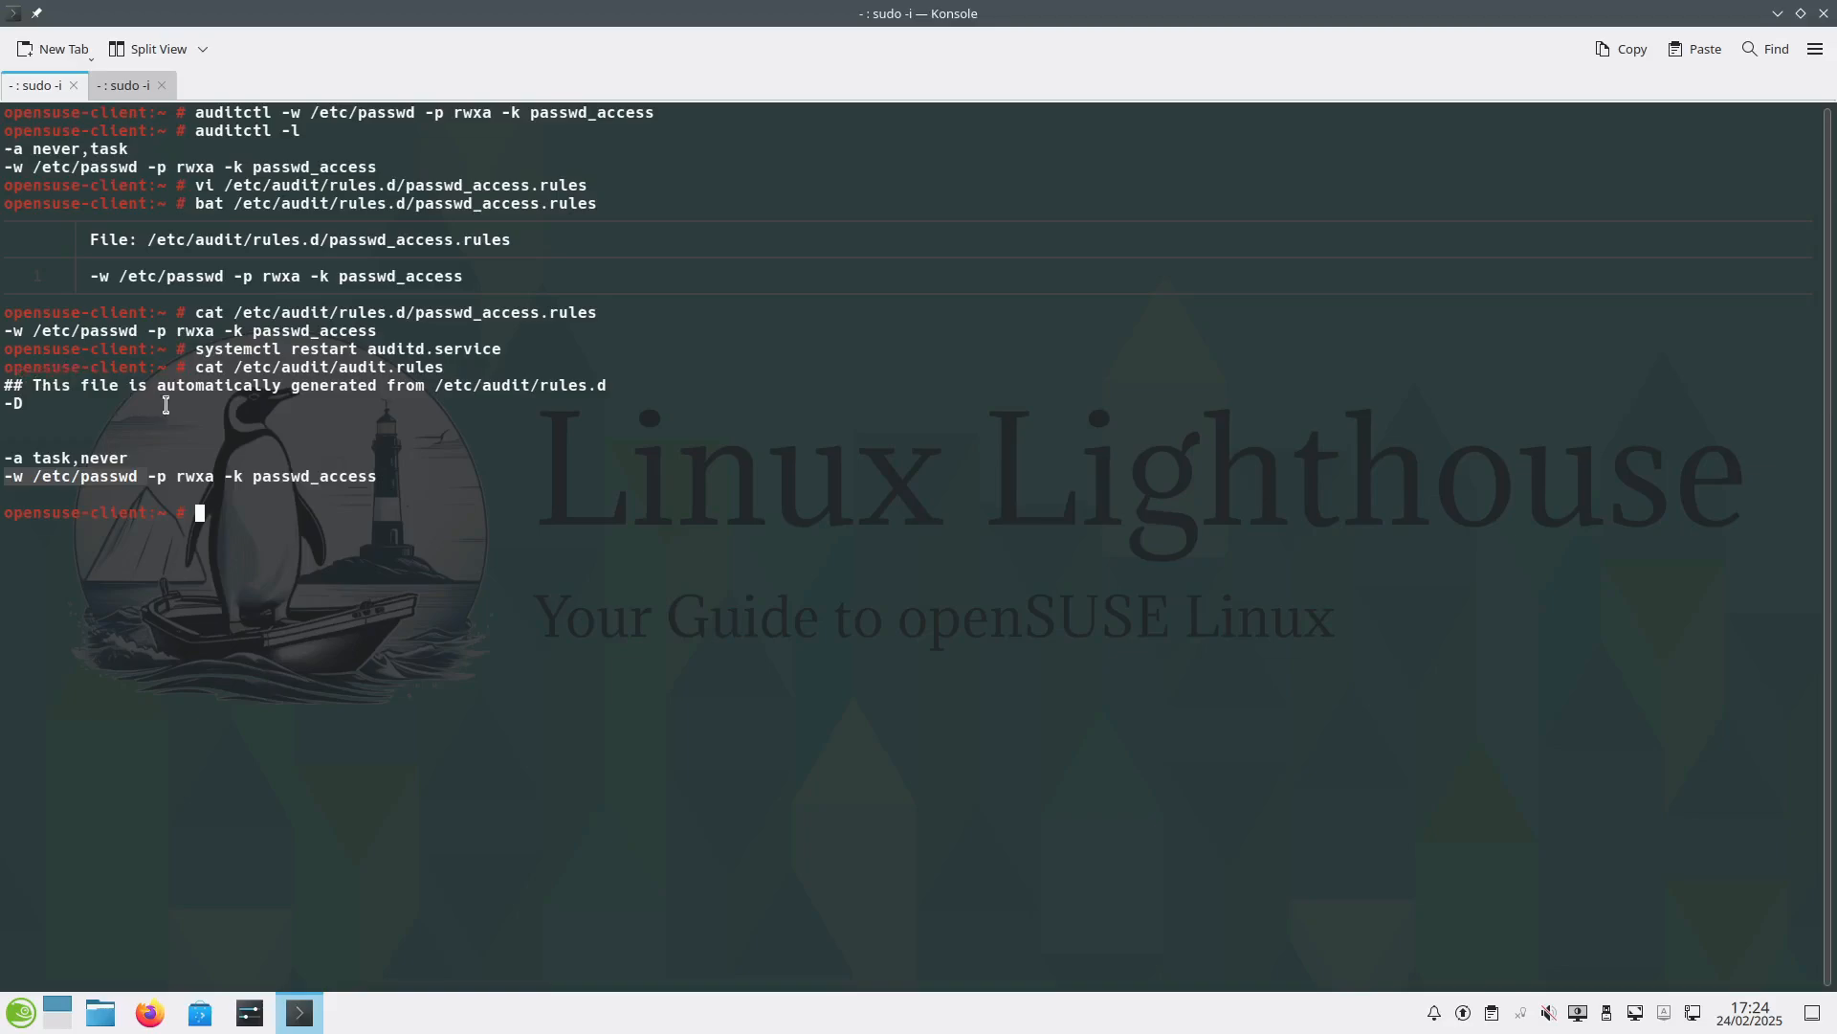
mouse_move(384, 424)
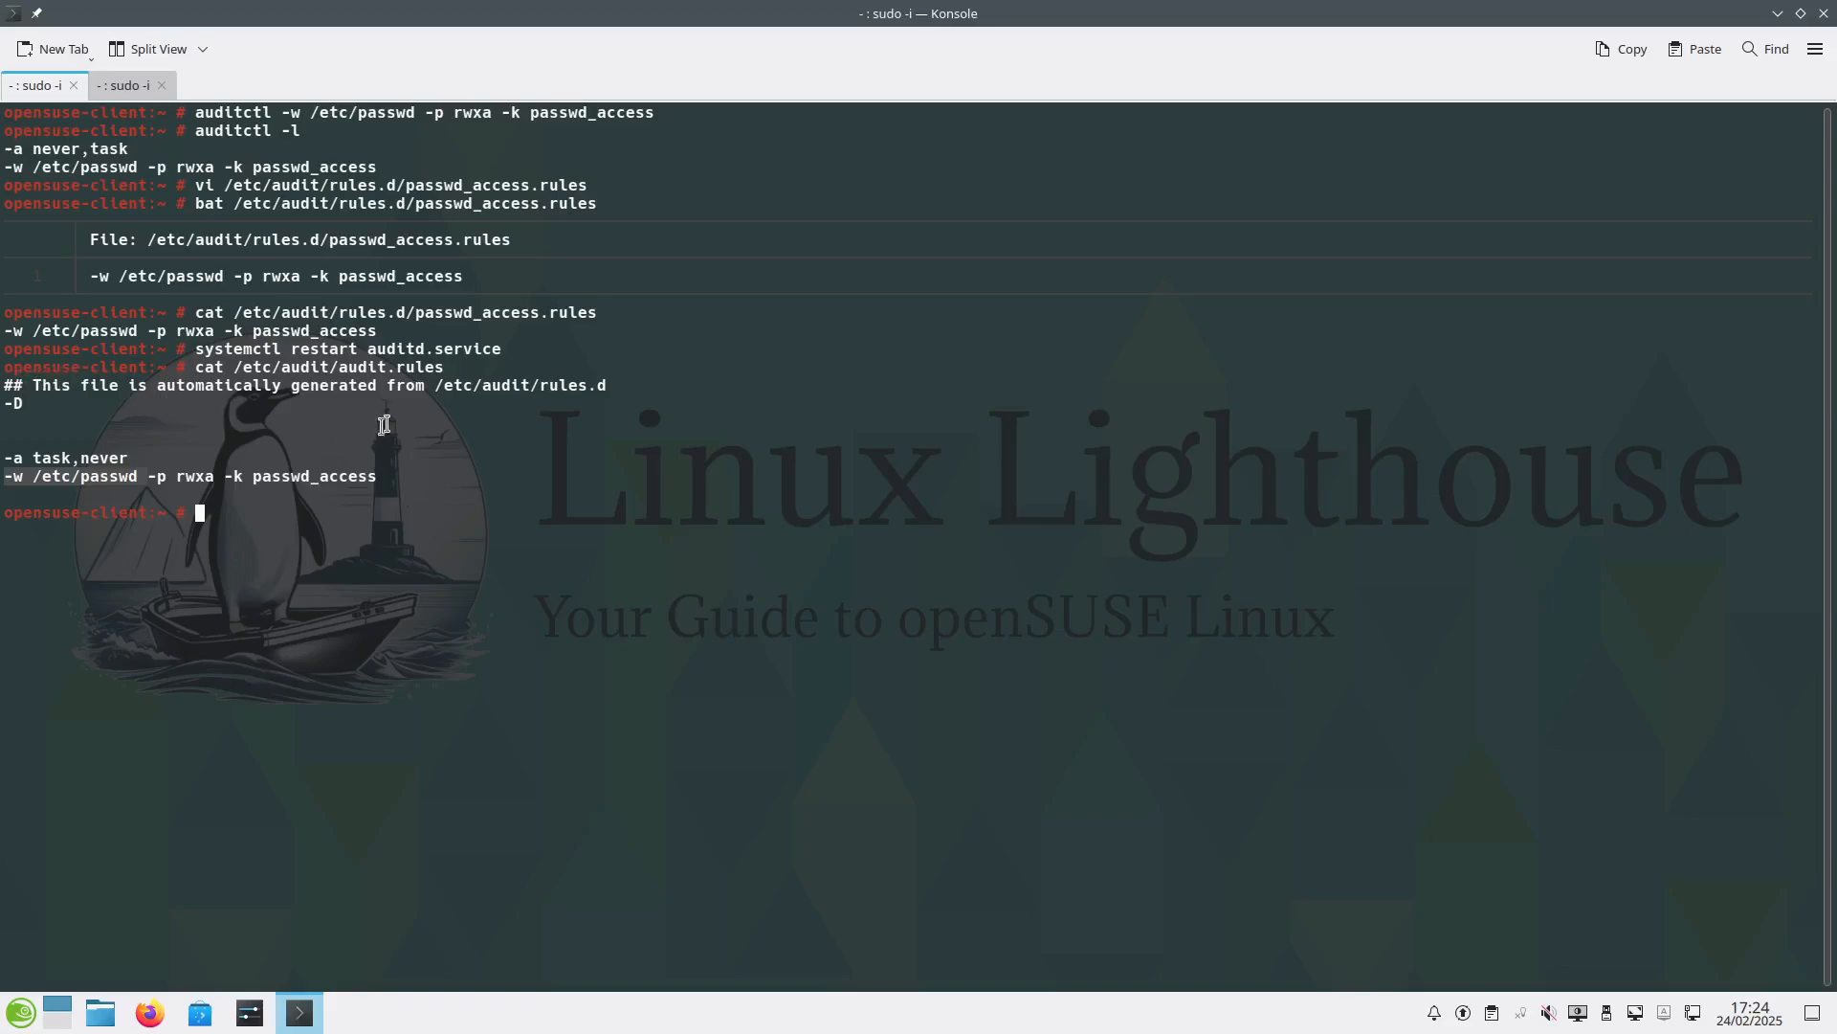
mouse_move(541, 396)
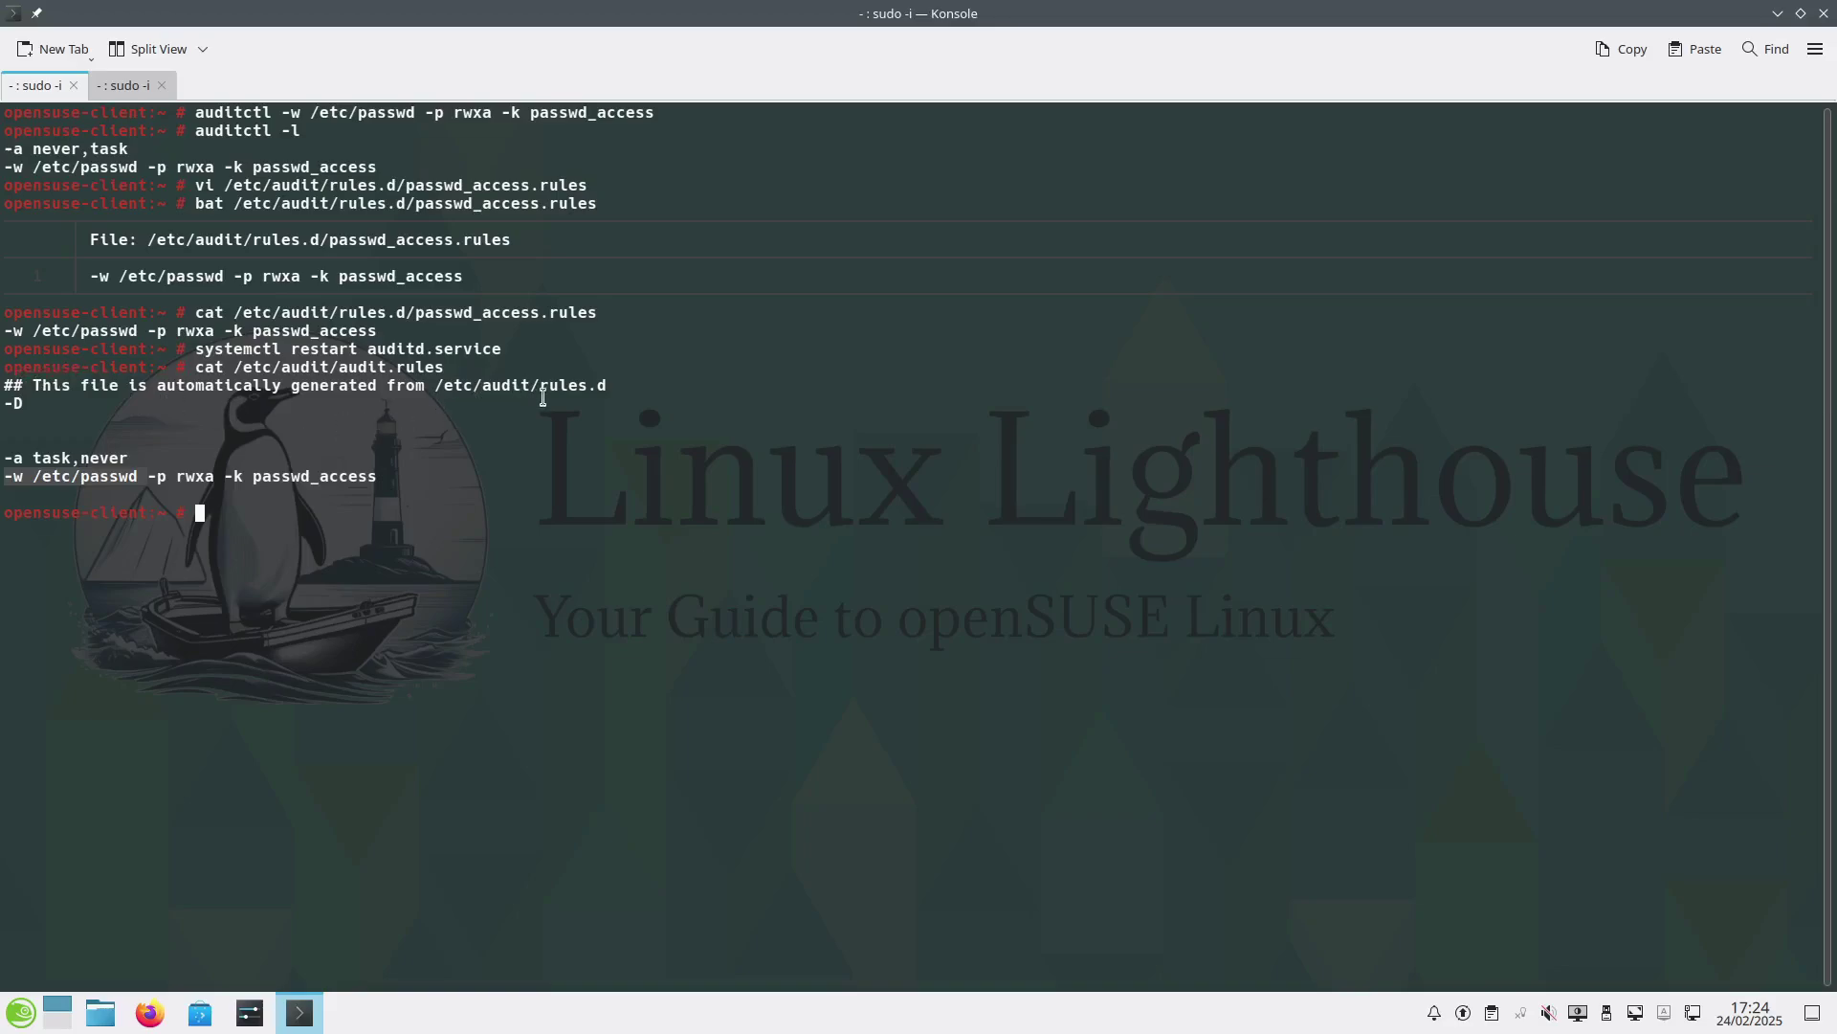
mouse_move(591, 401)
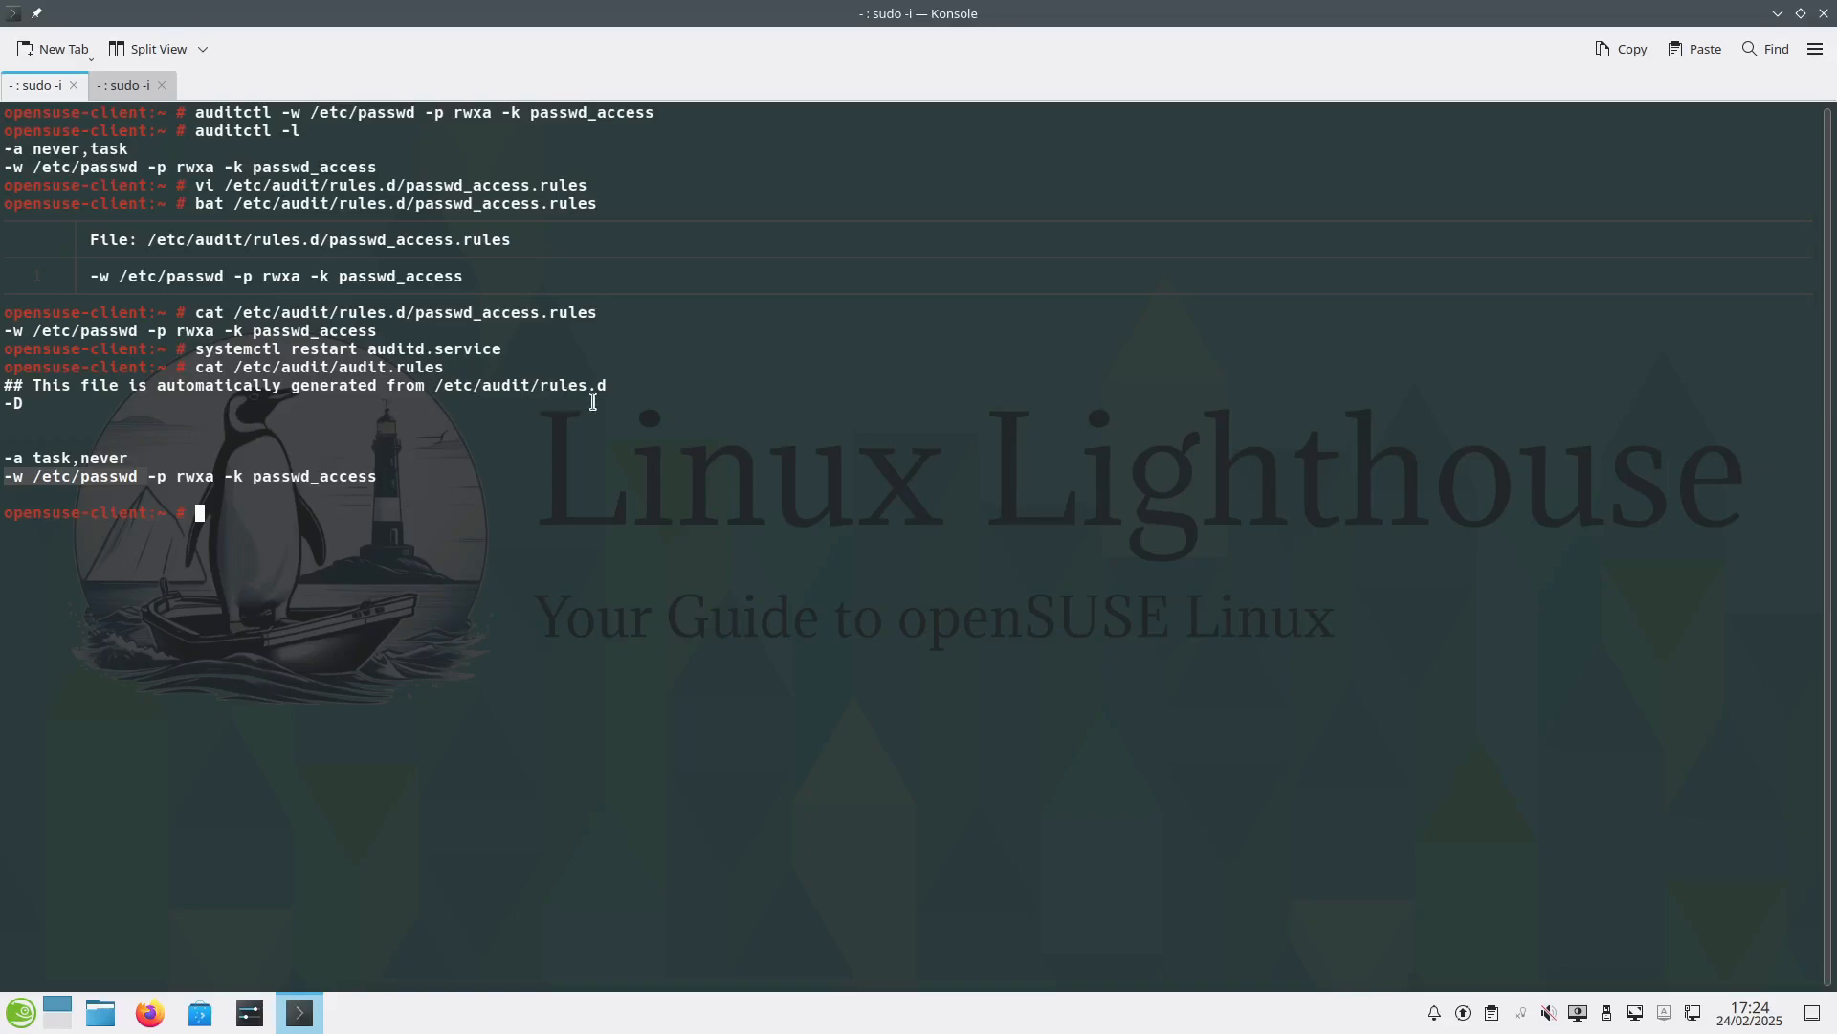
mouse_move(566, 390)
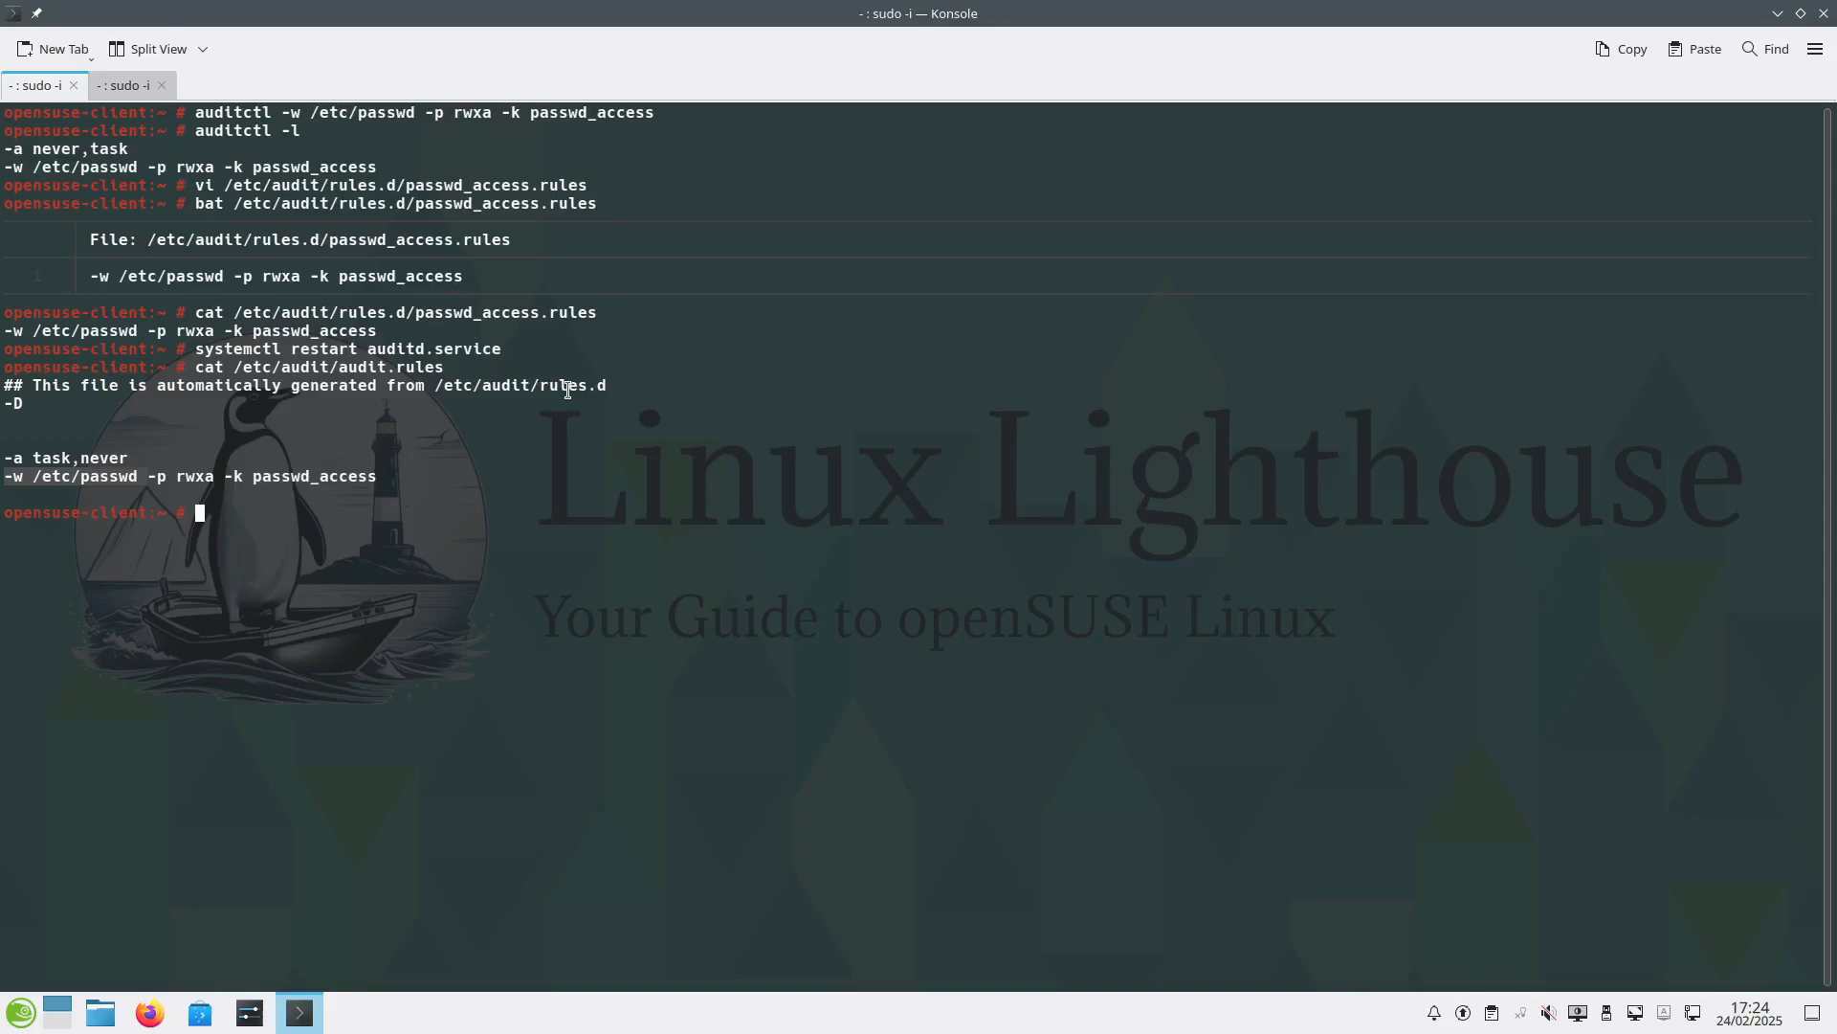
mouse_move(217, 376)
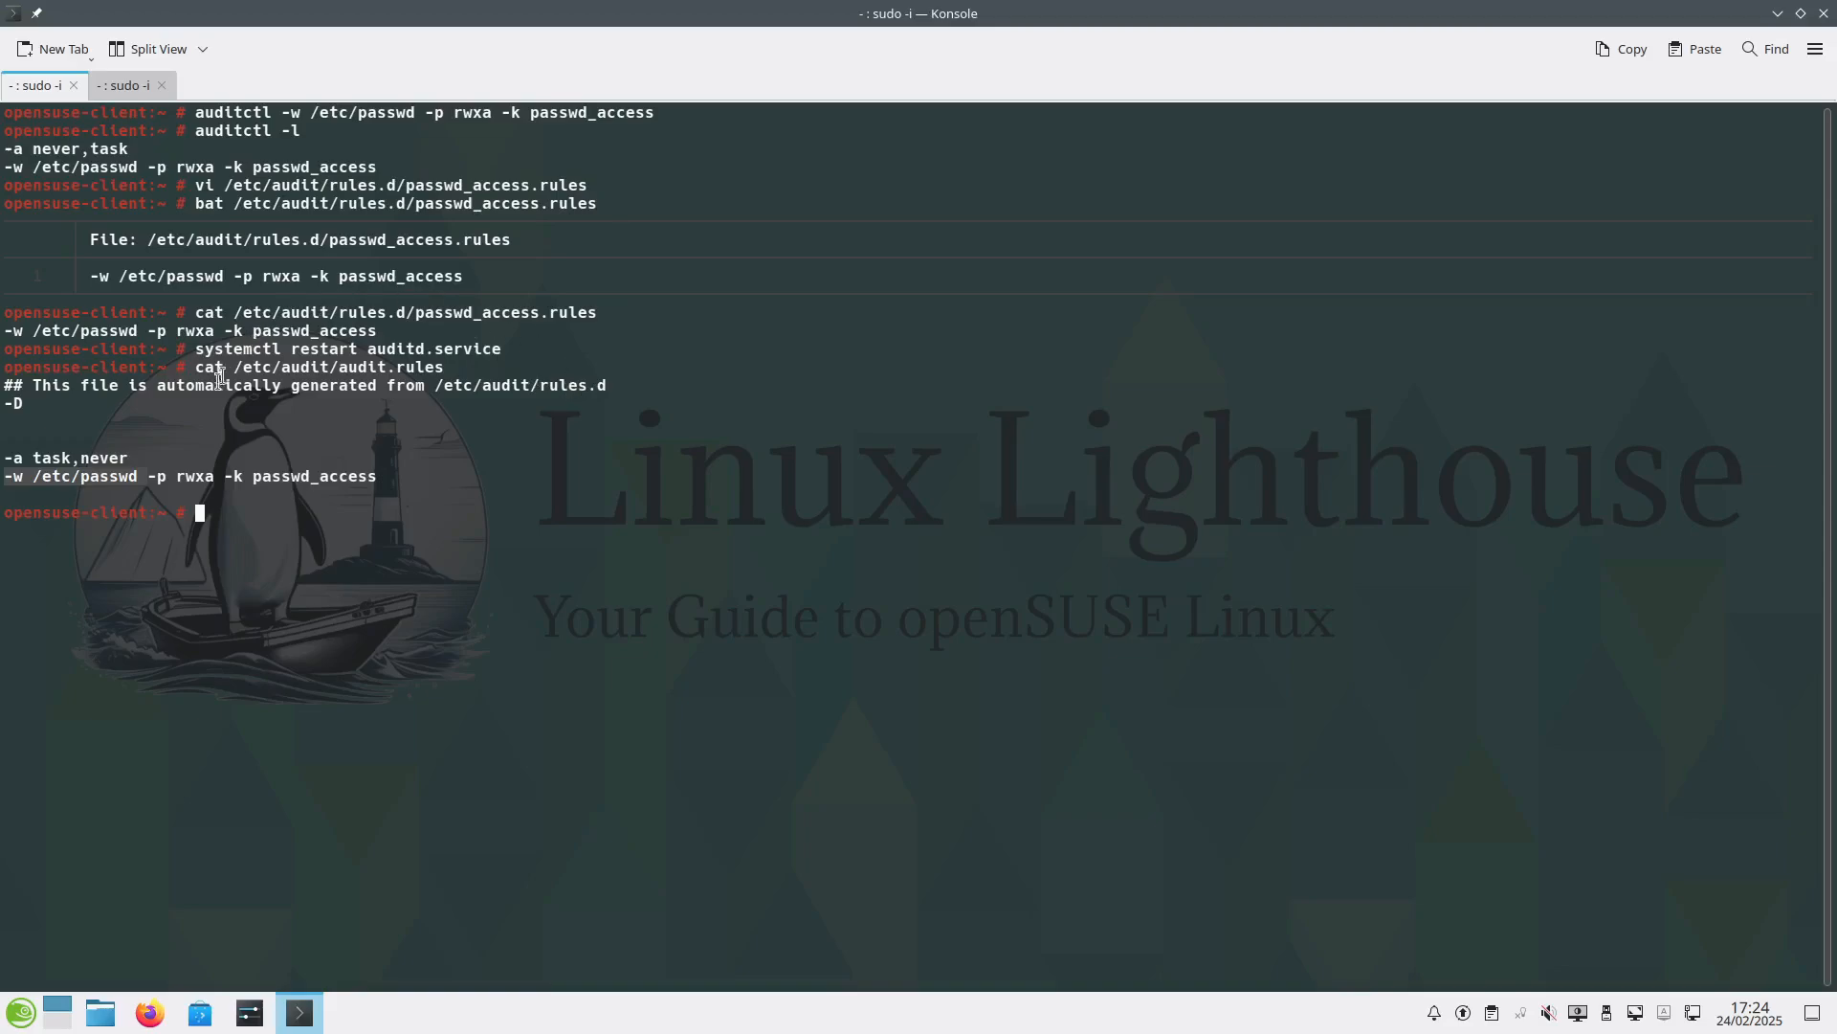
mouse_move(225, 490)
type("tail -f /var/log/audit/audit.log")
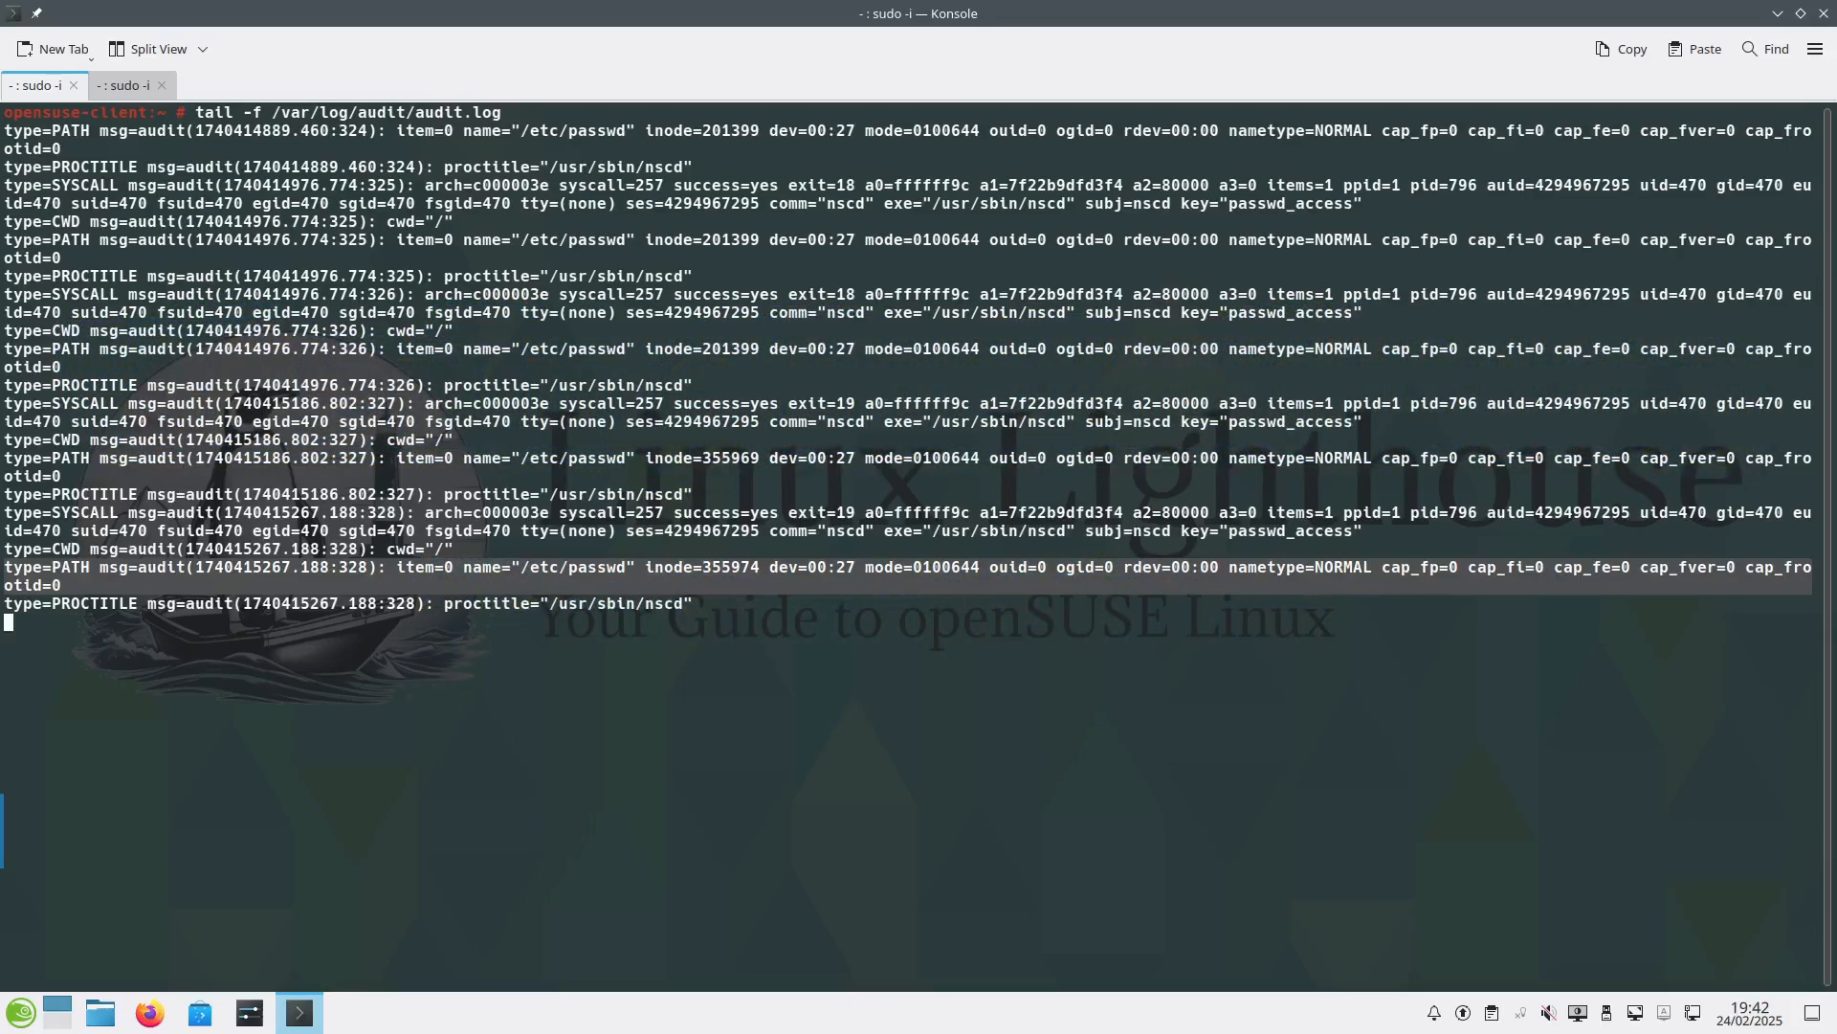
mouse_move(475, 324)
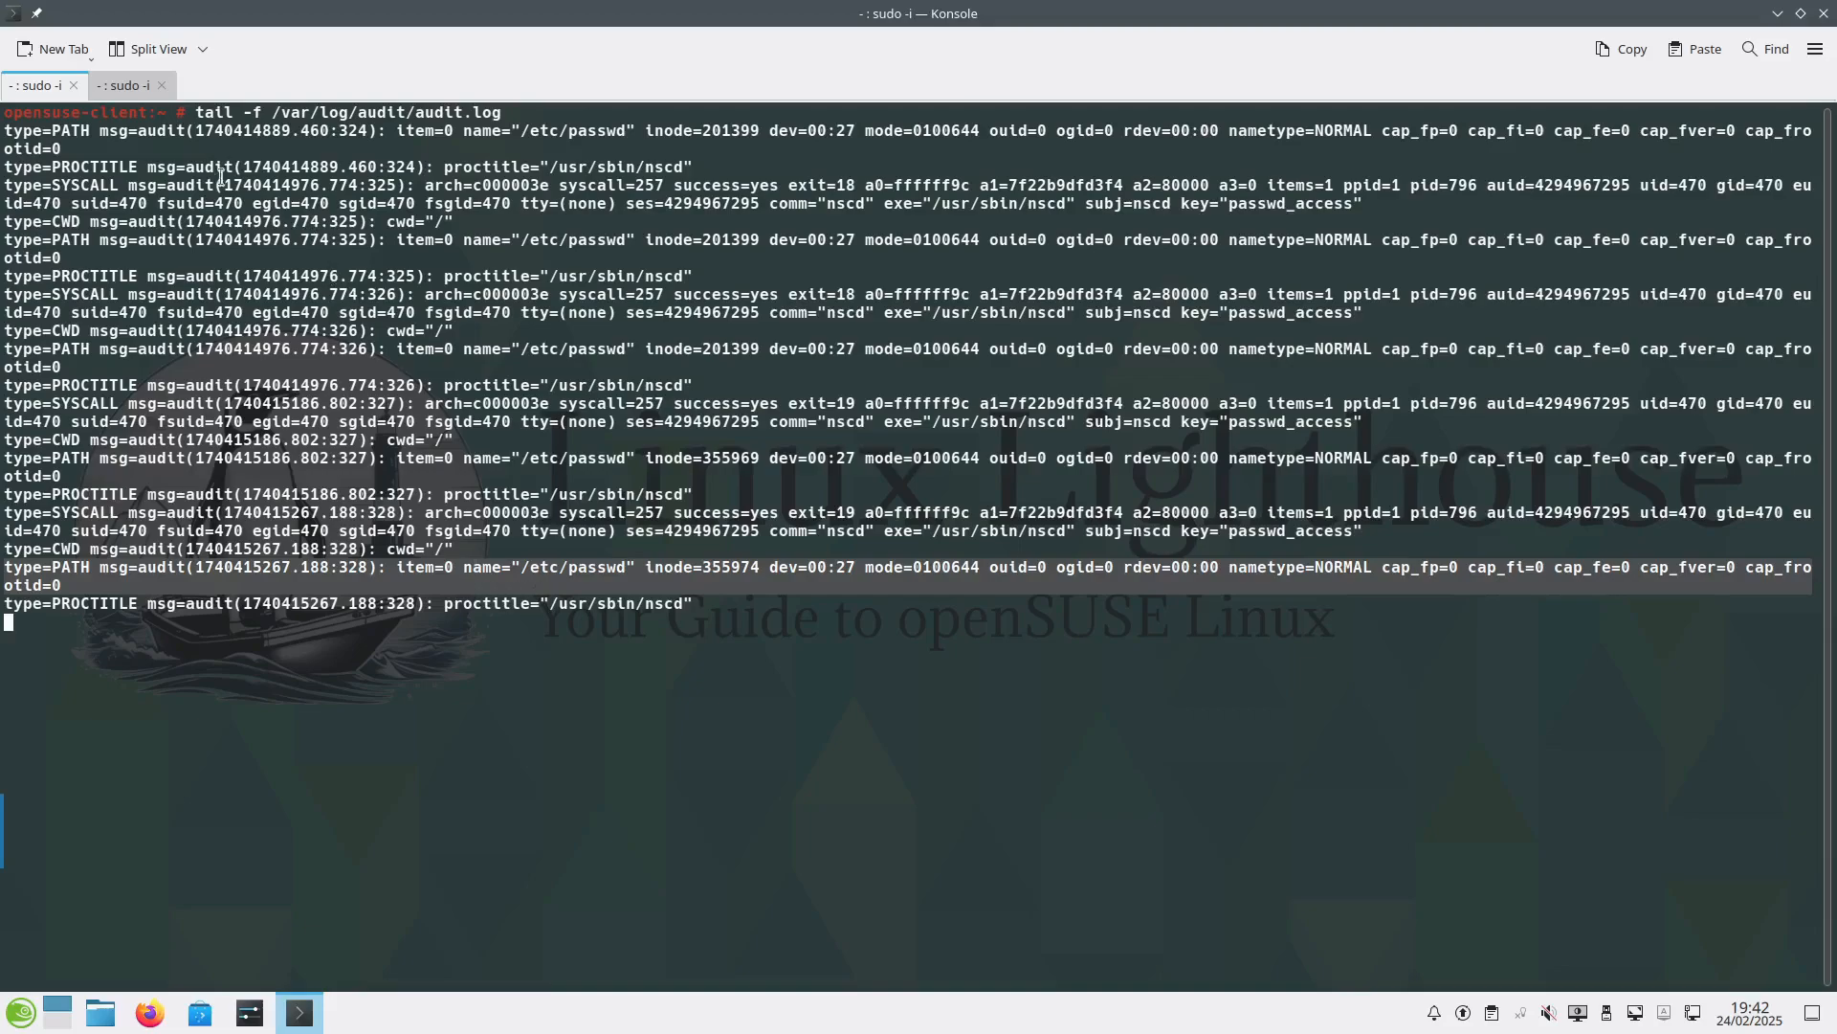
Select the Konsole window streaming /var/log/audit/audit.log.
left_click(127, 84)
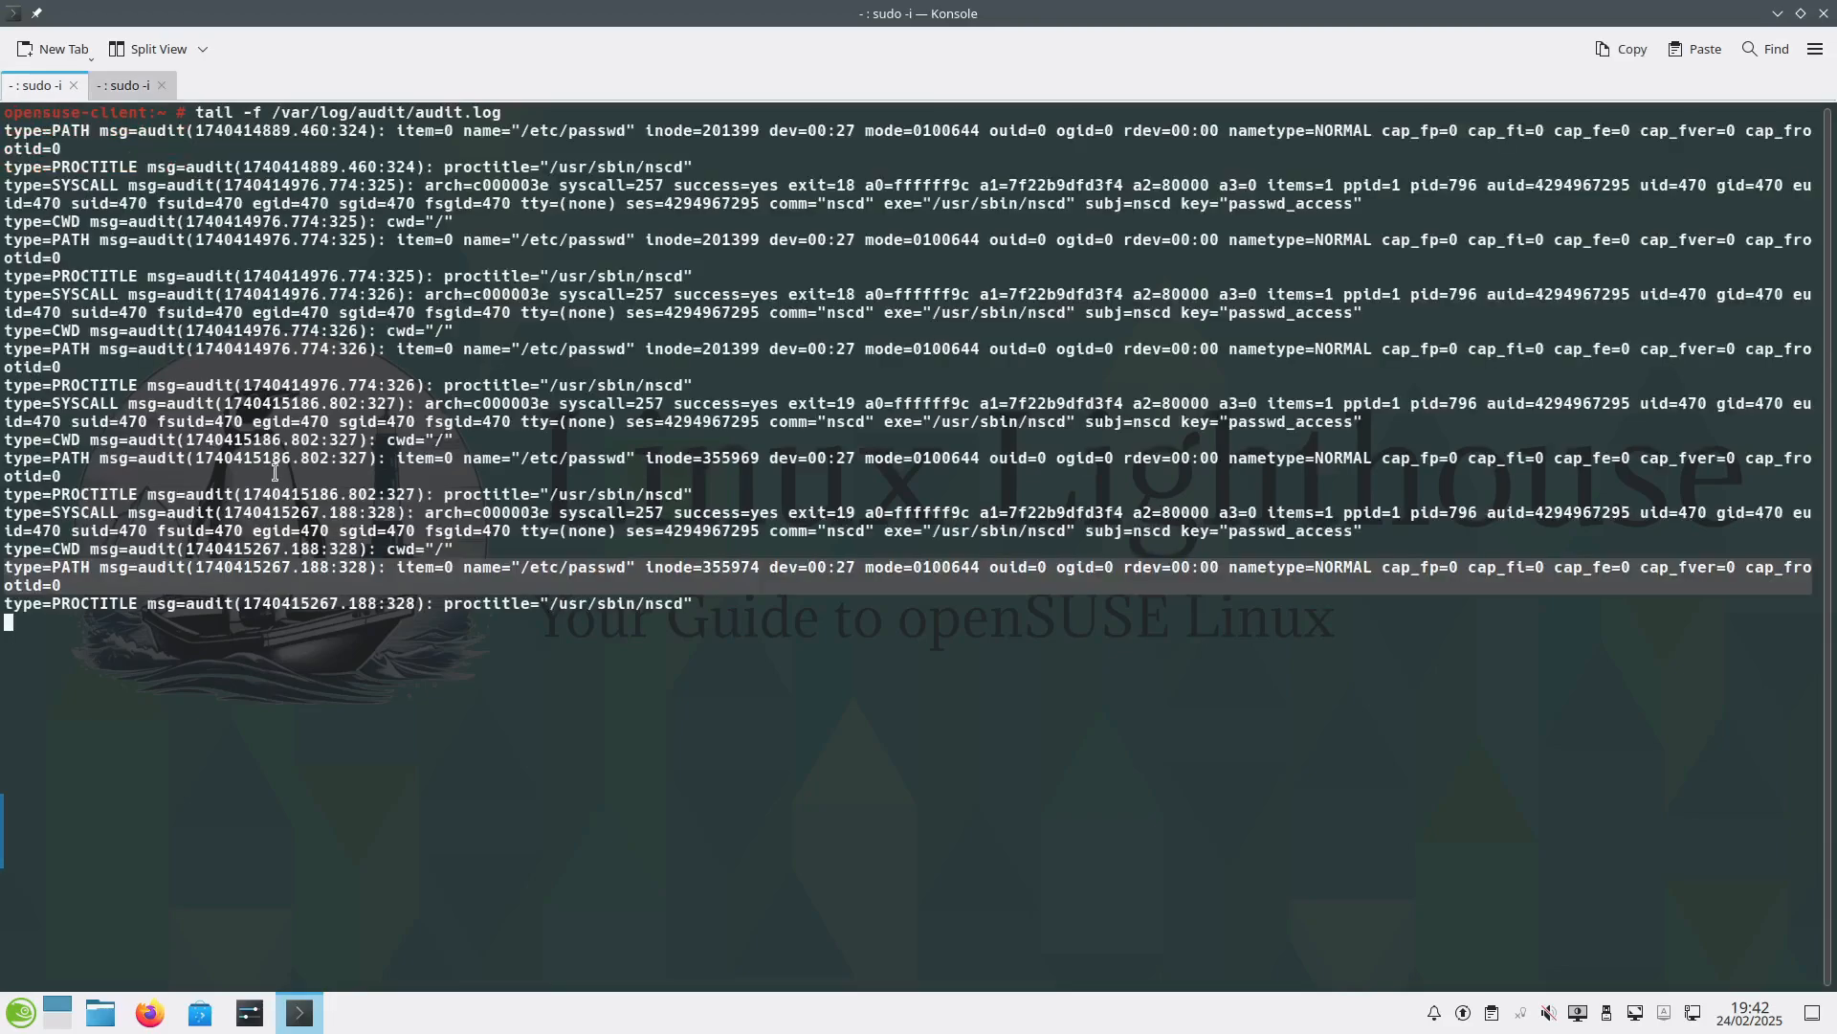
mouse_move(381, 548)
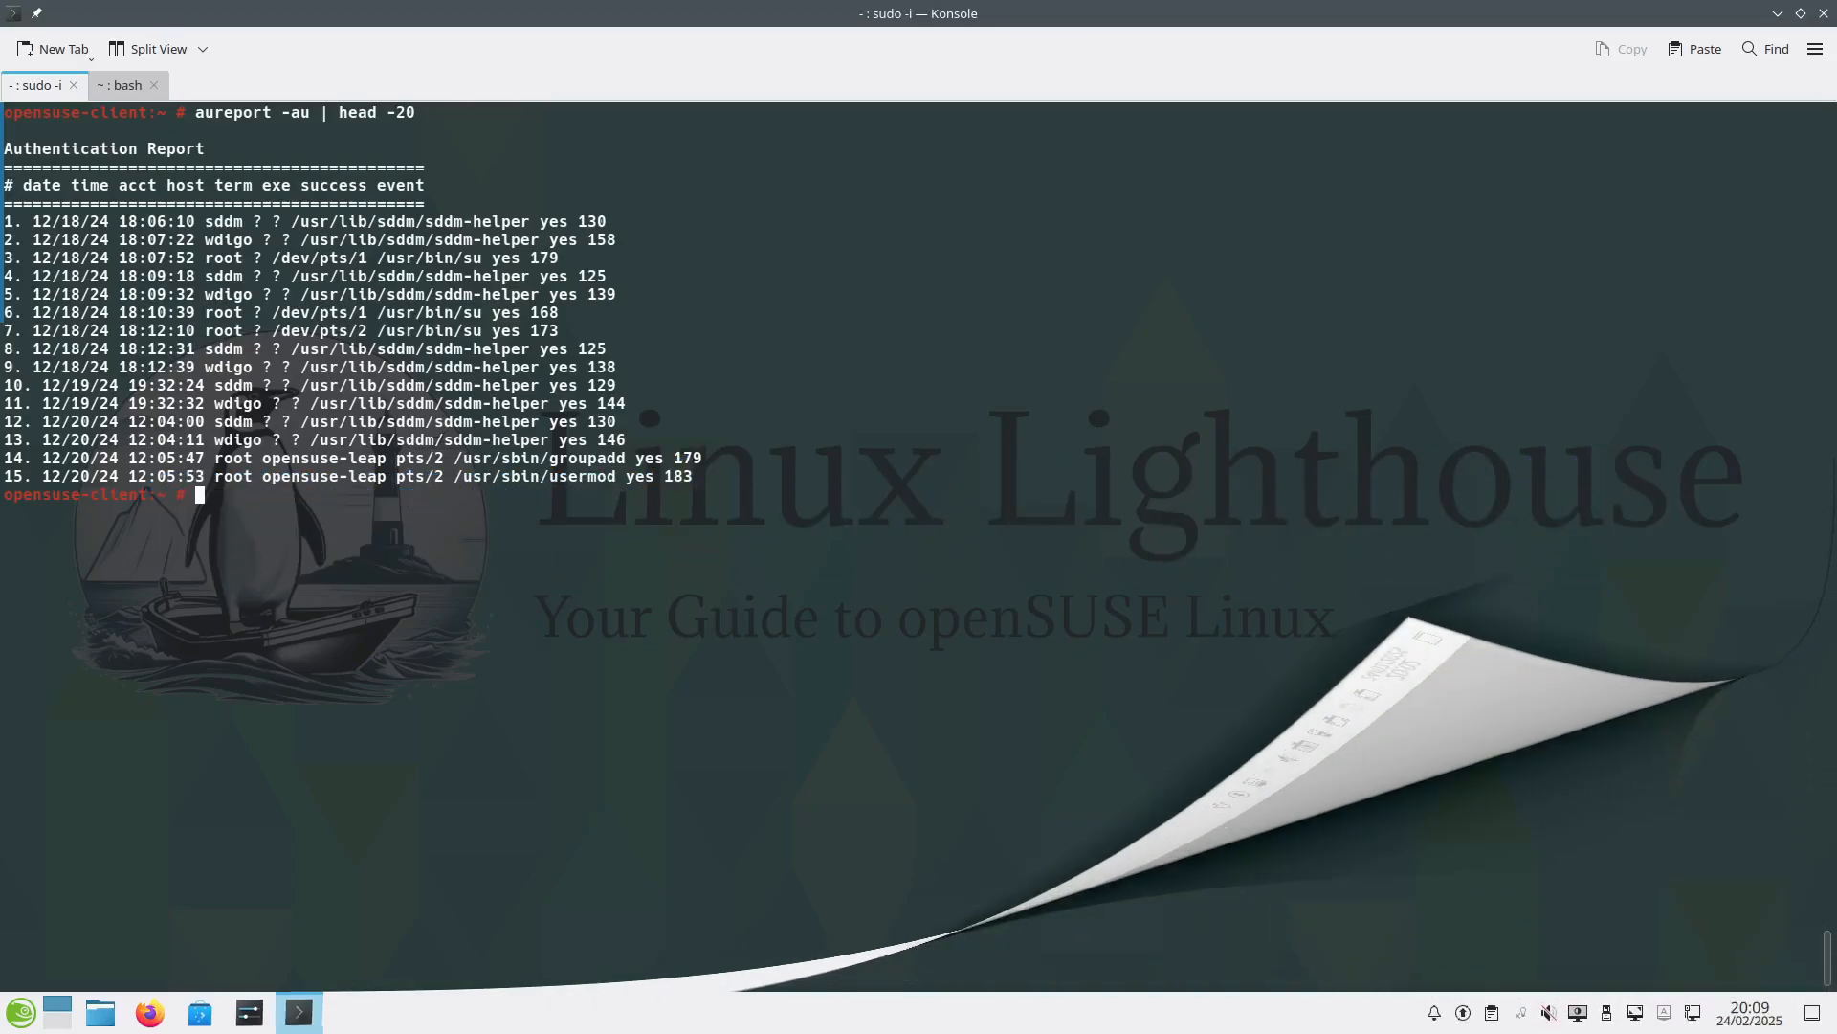
Run ausearch -k usb_insert to list the usb_insert rule change events.
key("Return")
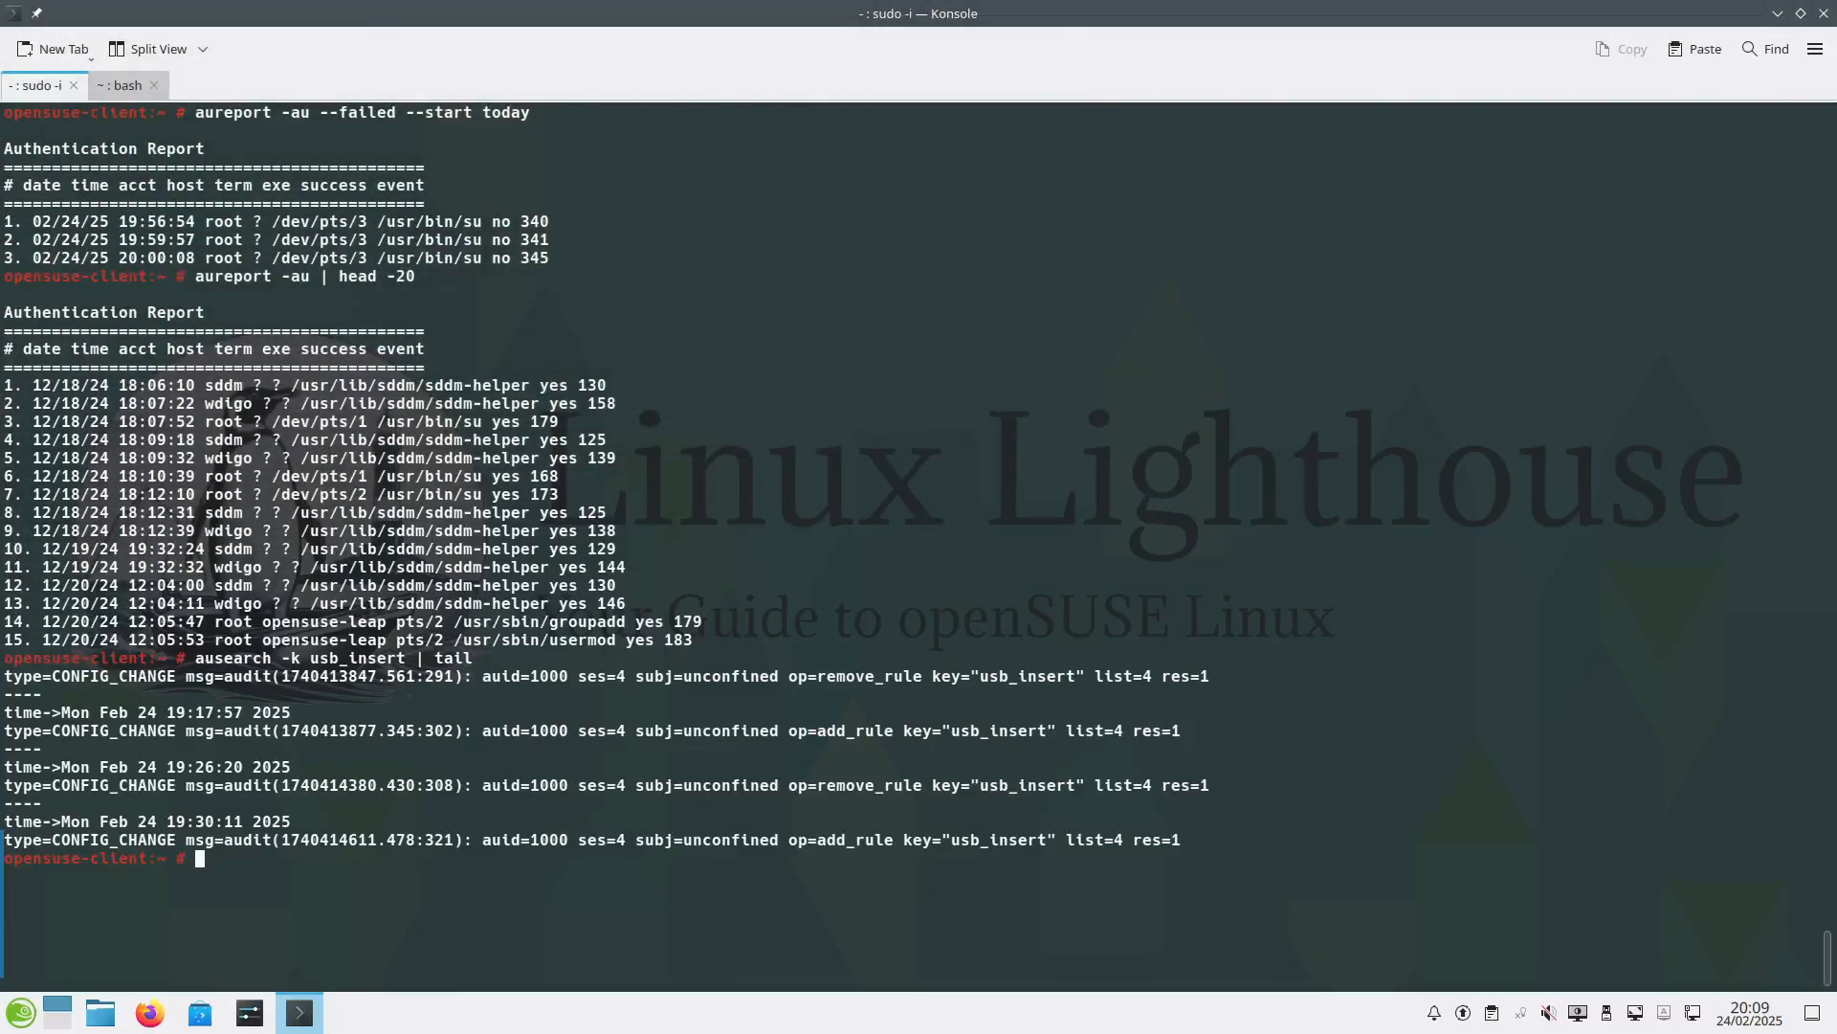